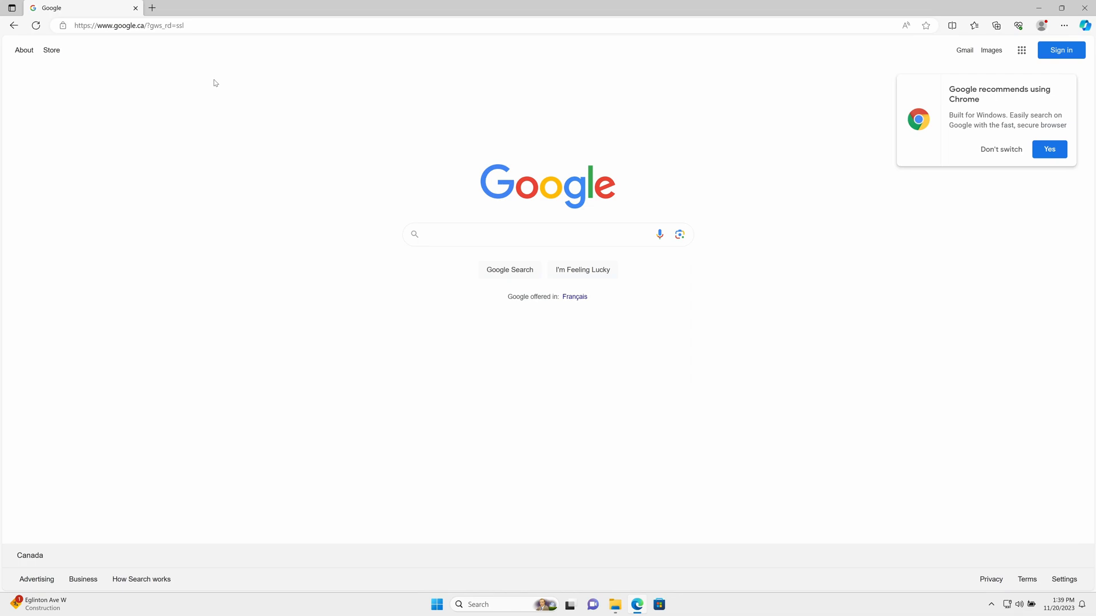
pyautogui.moveTo(227, 41)
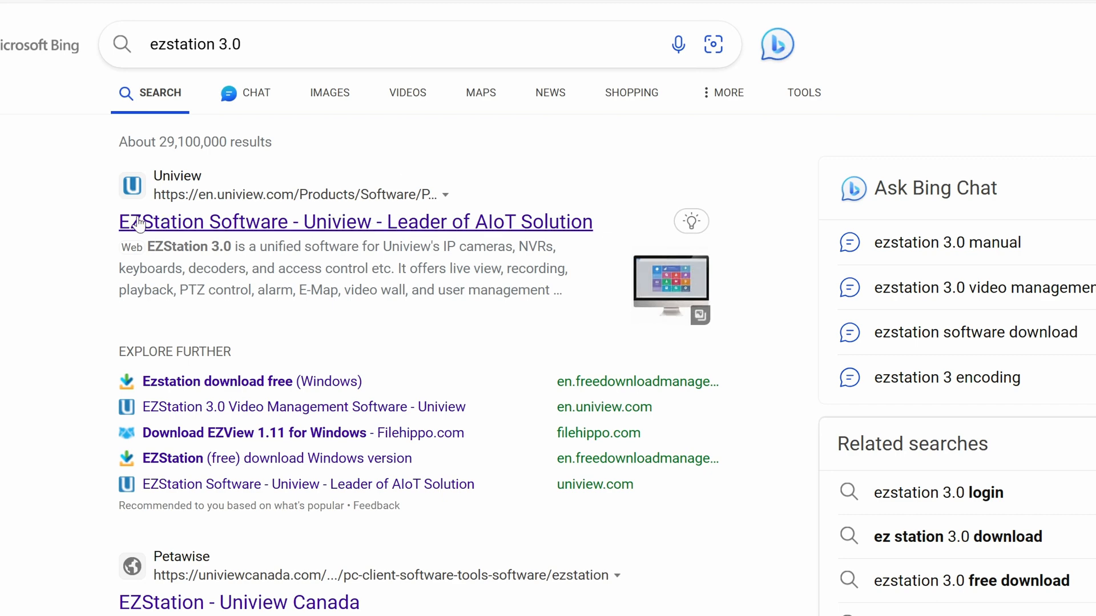
pyautogui.moveTo(290, 231)
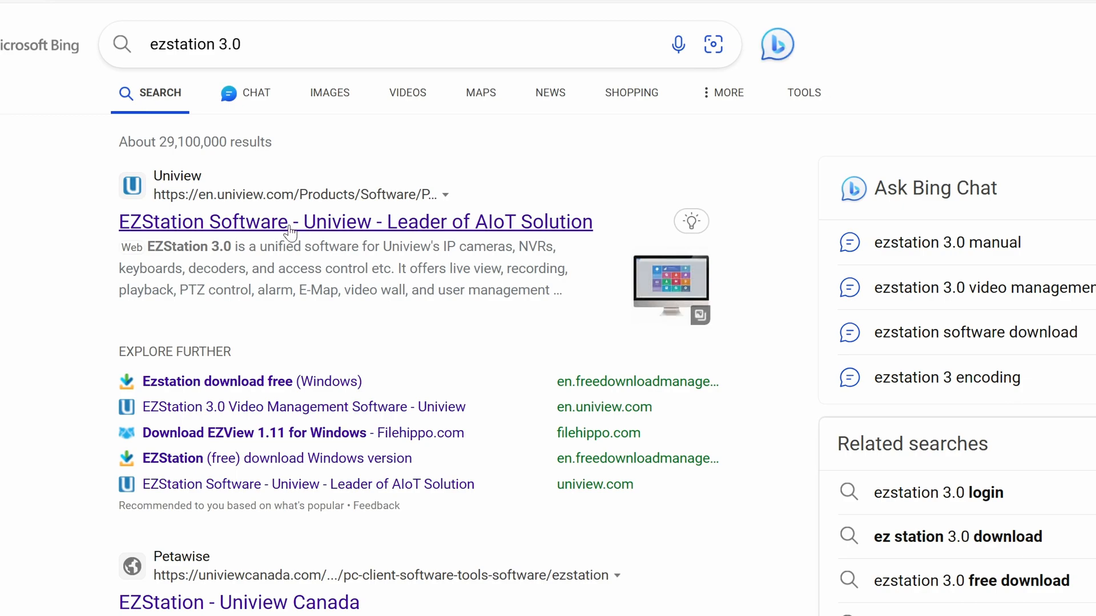
pyautogui.moveTo(295, 226)
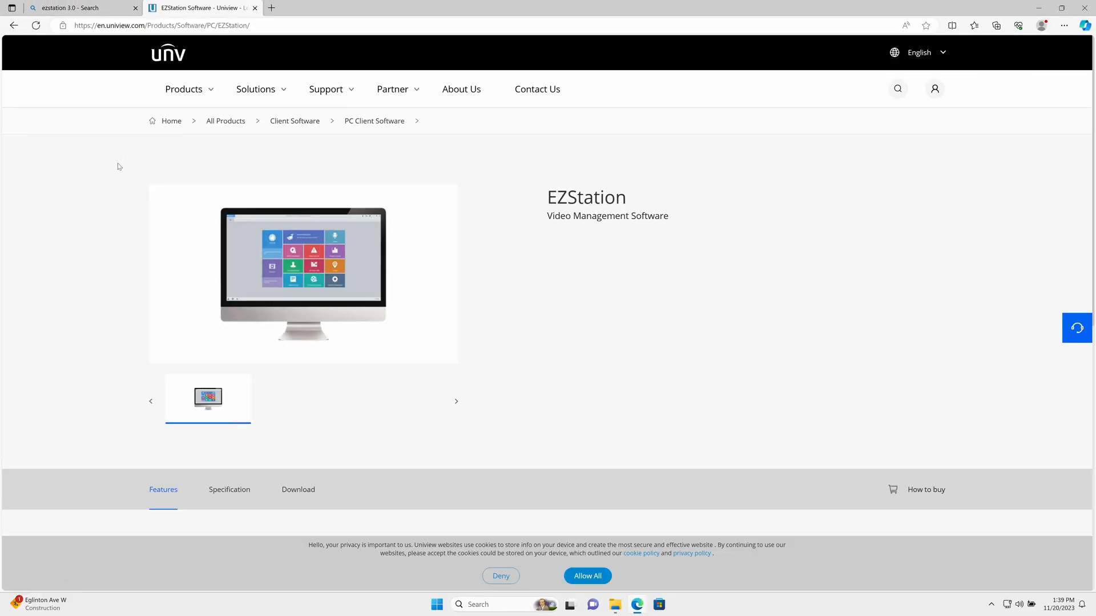
# Step: Download the Win 64-bit EZStation_Win64-B1130.3.12.3 package and accept the license agreement
pyautogui.scroll(-3)
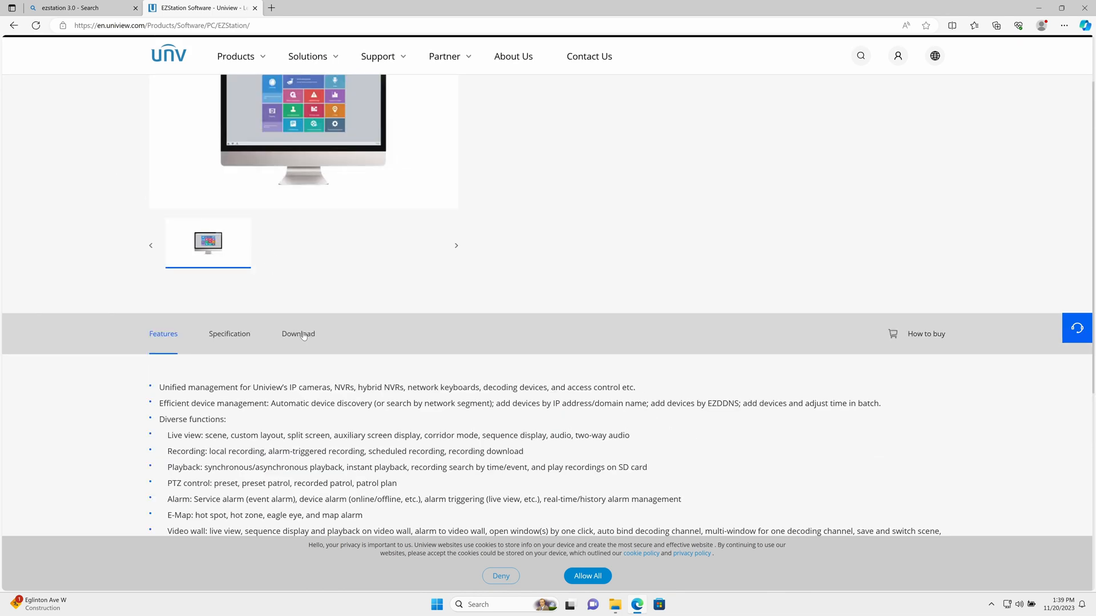
pyautogui.click(298, 333)
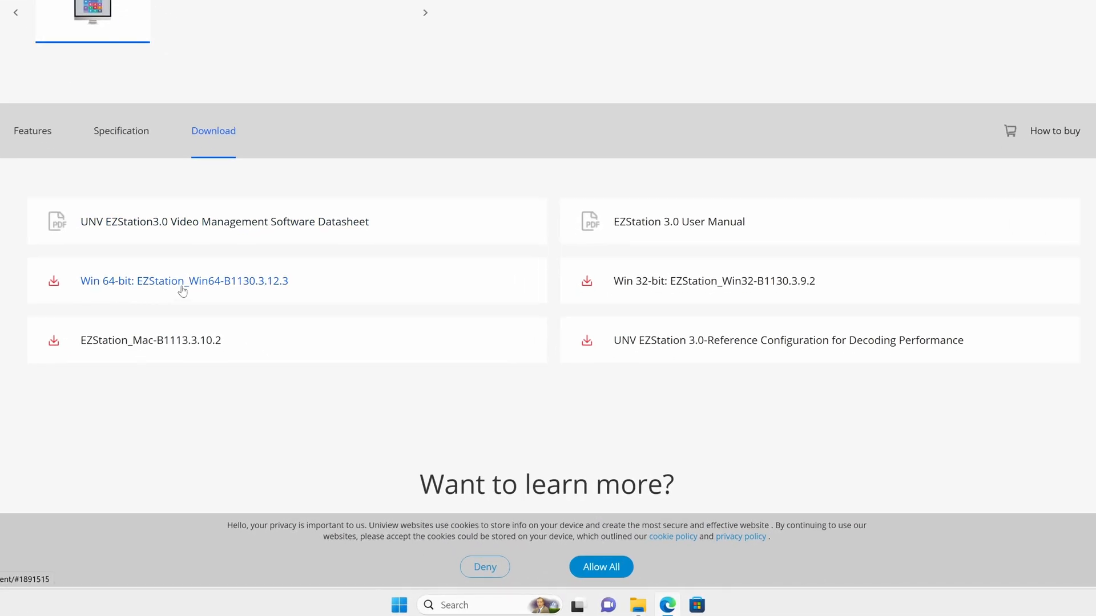
pyautogui.click(183, 281)
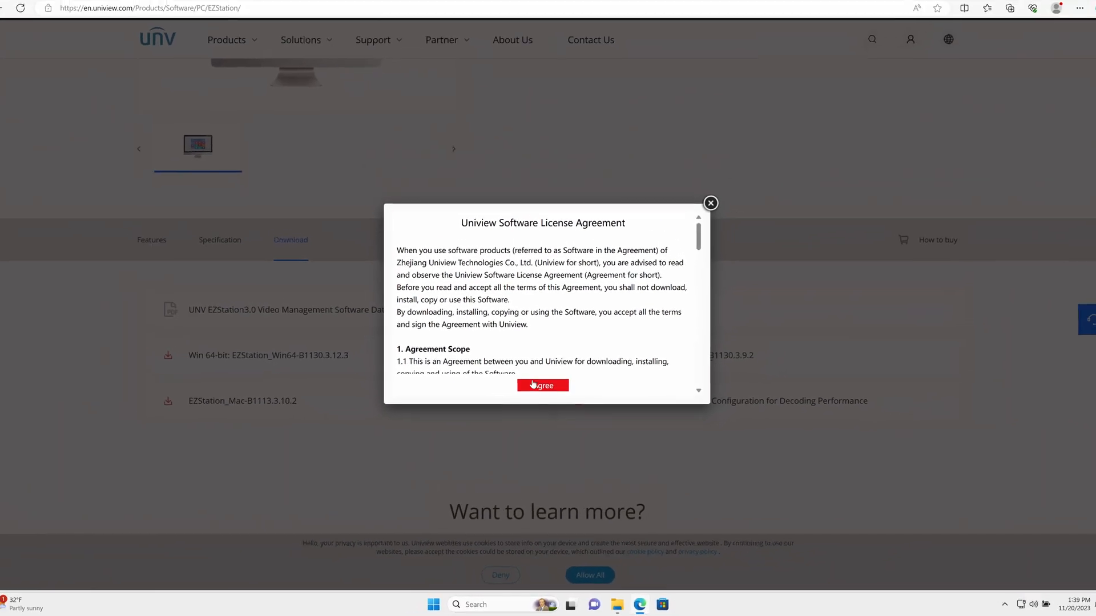
pyautogui.click(543, 385)
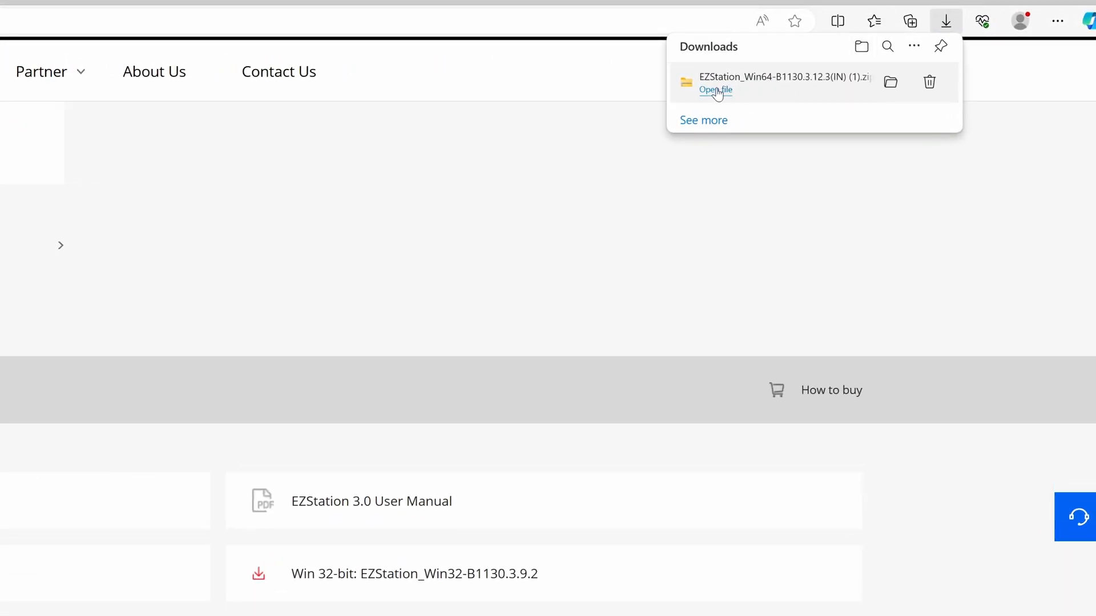
# Step: Run the EZStation installer from the downloaded zip package
pyautogui.click(715, 90)
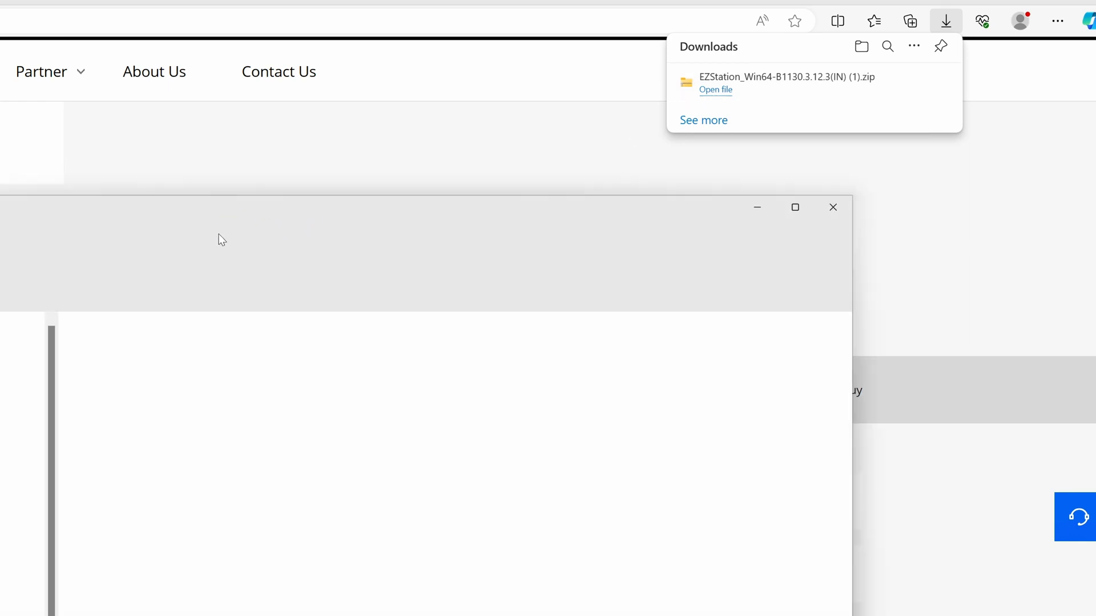
pyautogui.click(716, 89)
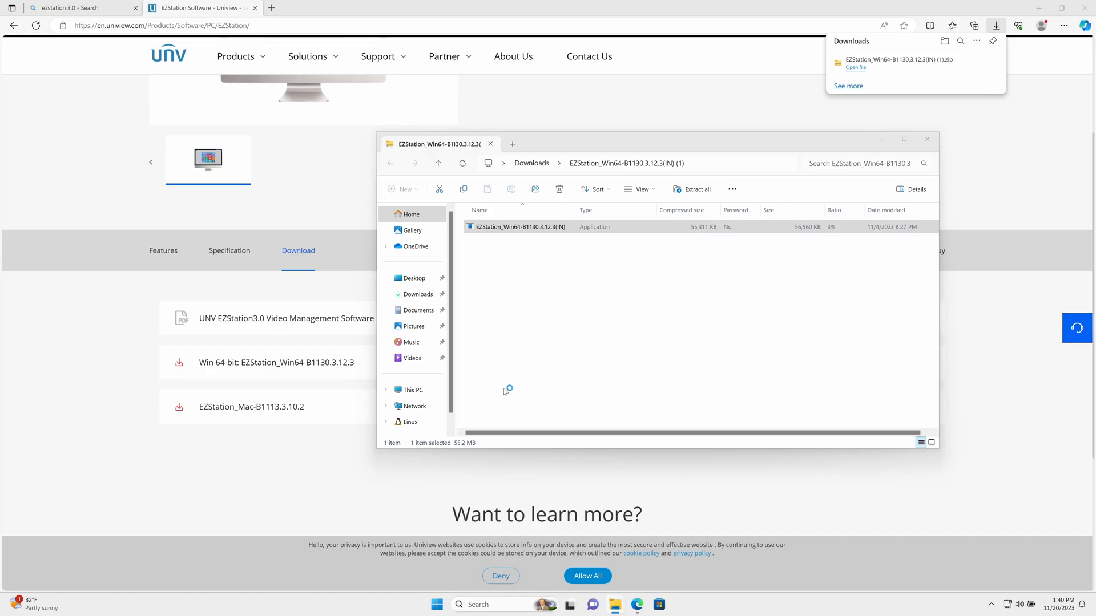
pyautogui.doubleClick(518, 227)
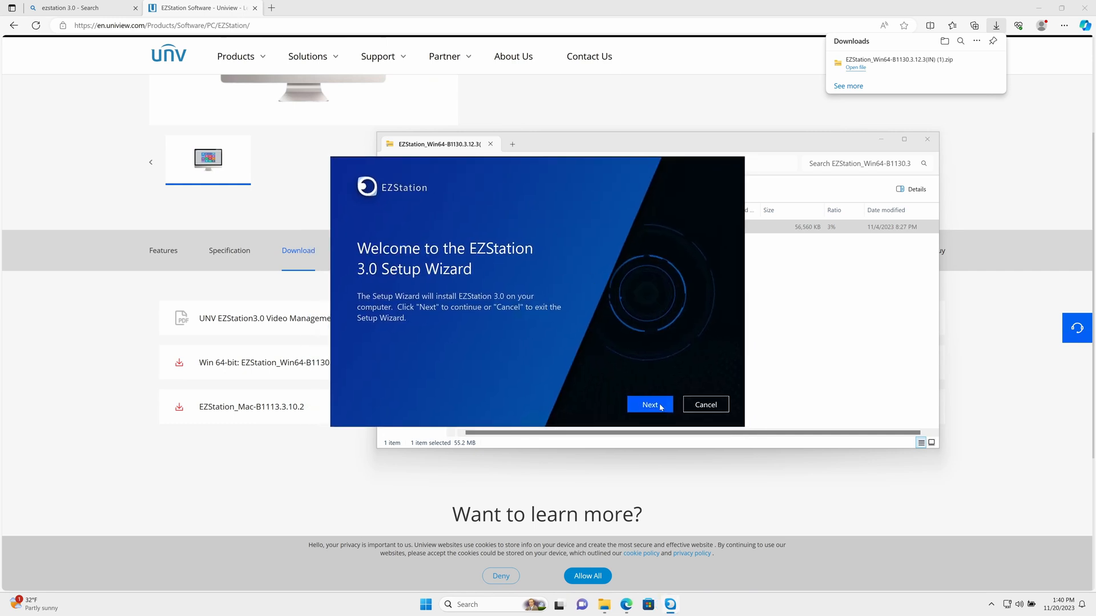
# Step: Complete the EZStation 3.0 Setup Wizard, accepting the license terms and finishing the install
pyautogui.click(649, 404)
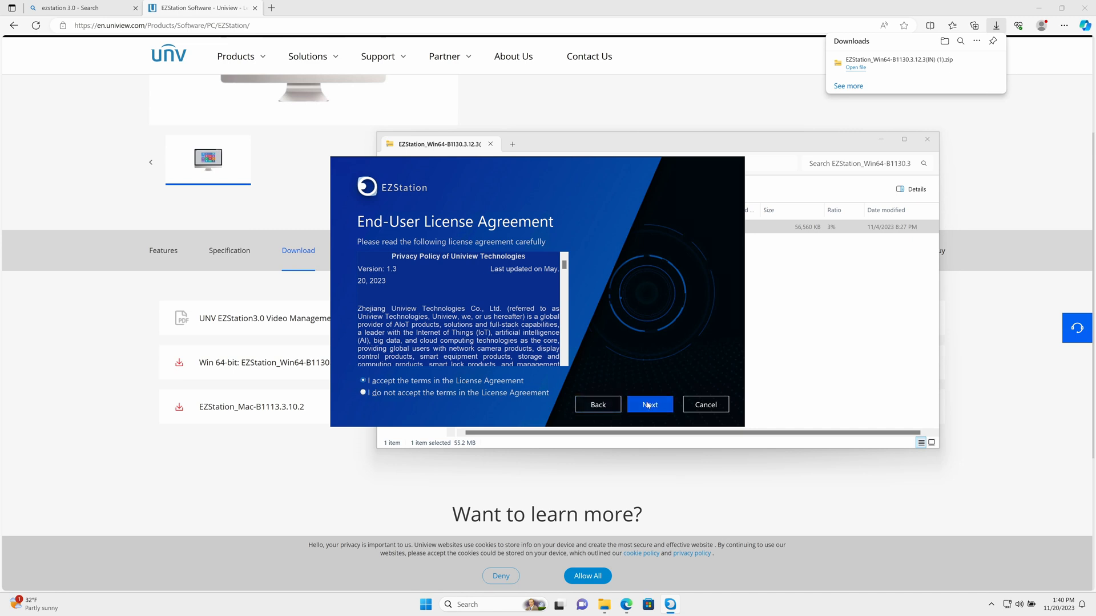
pyautogui.click(649, 404)
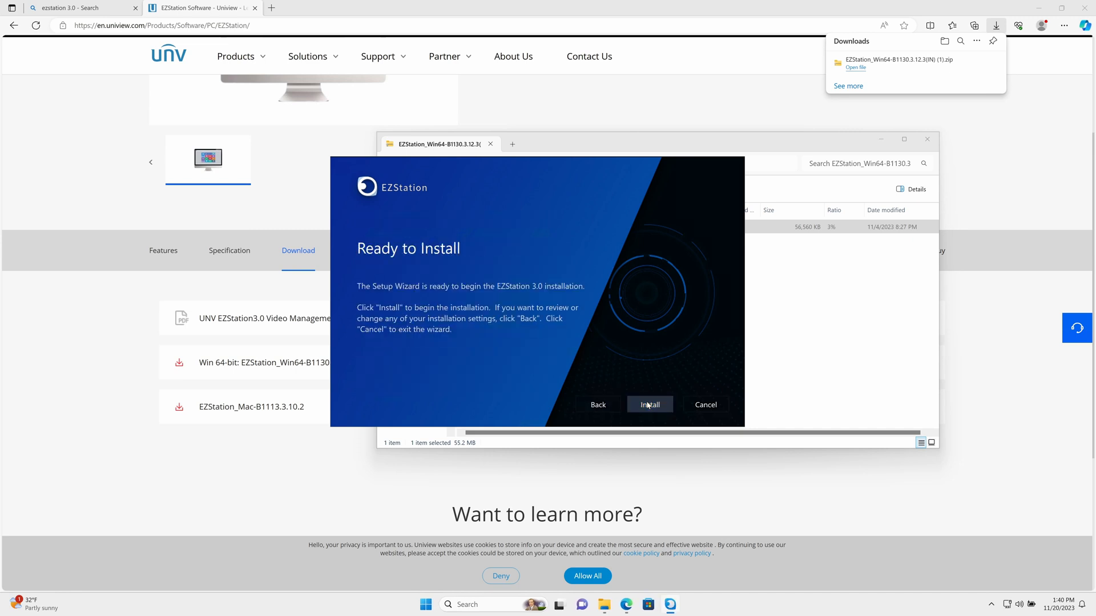
pyautogui.click(649, 405)
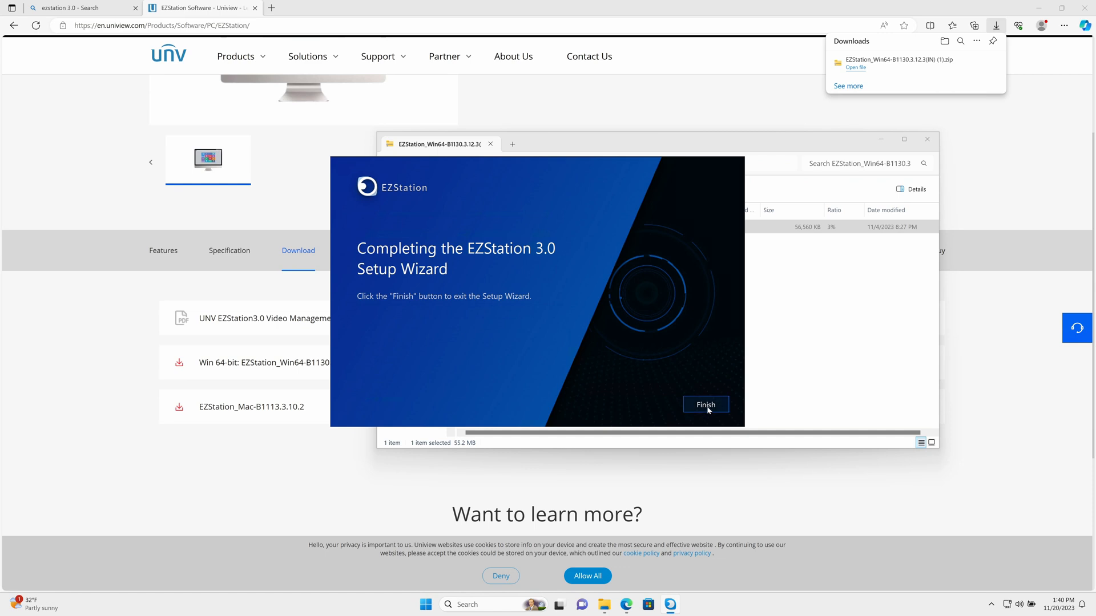
pyautogui.click(705, 405)
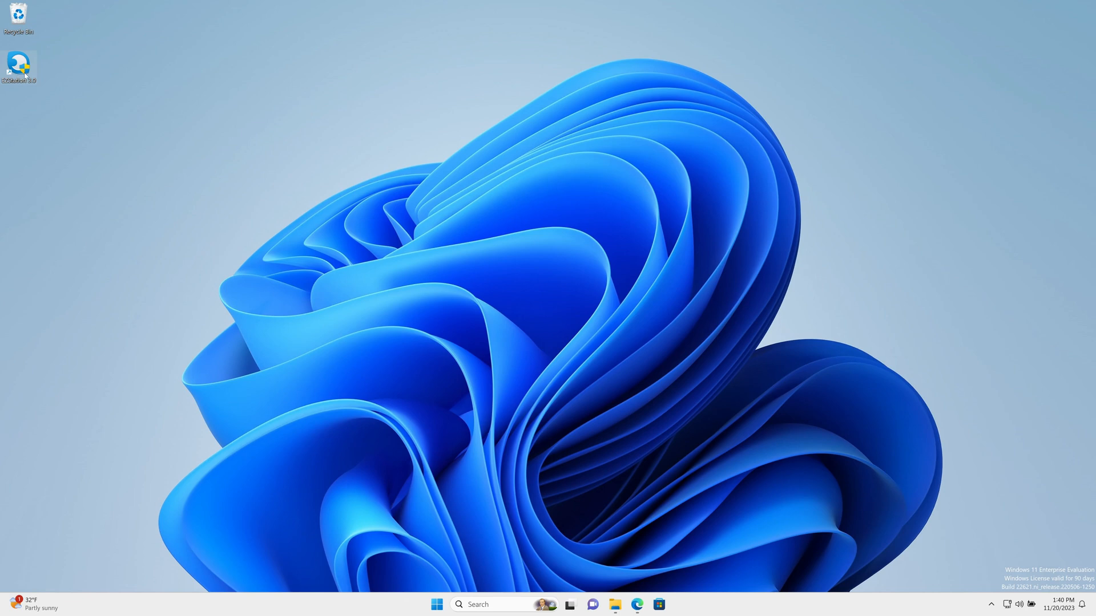
pyautogui.moveTo(35, 116)
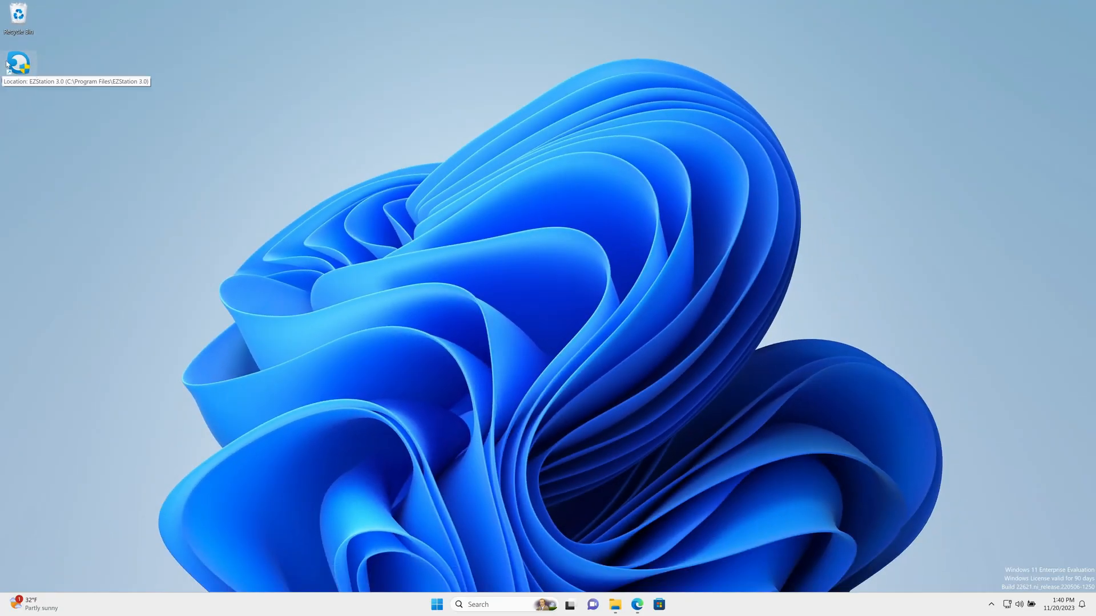
# Step: Launch EZStation 3.0 from the desktop shortcut and allow it through User Account Control
pyautogui.doubleClick(19, 59)
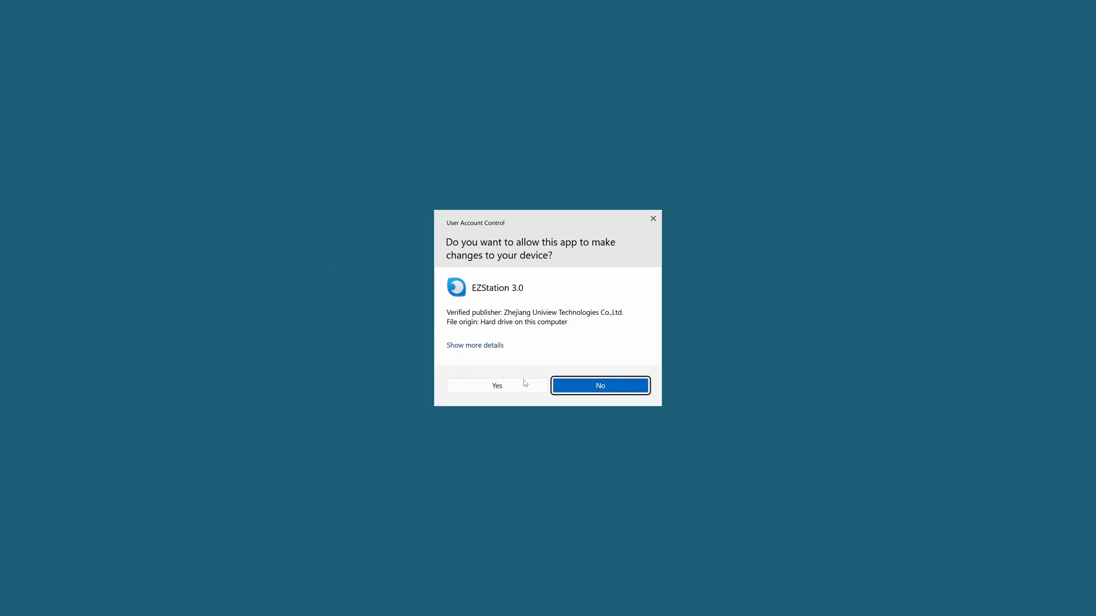
pyautogui.moveTo(574, 256)
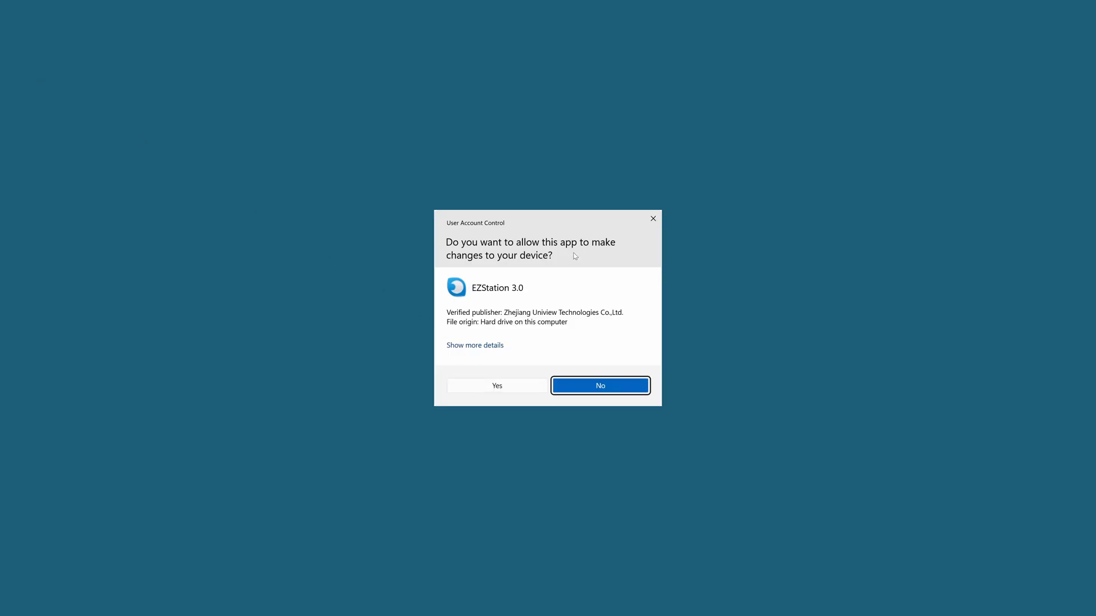
pyautogui.moveTo(514, 377)
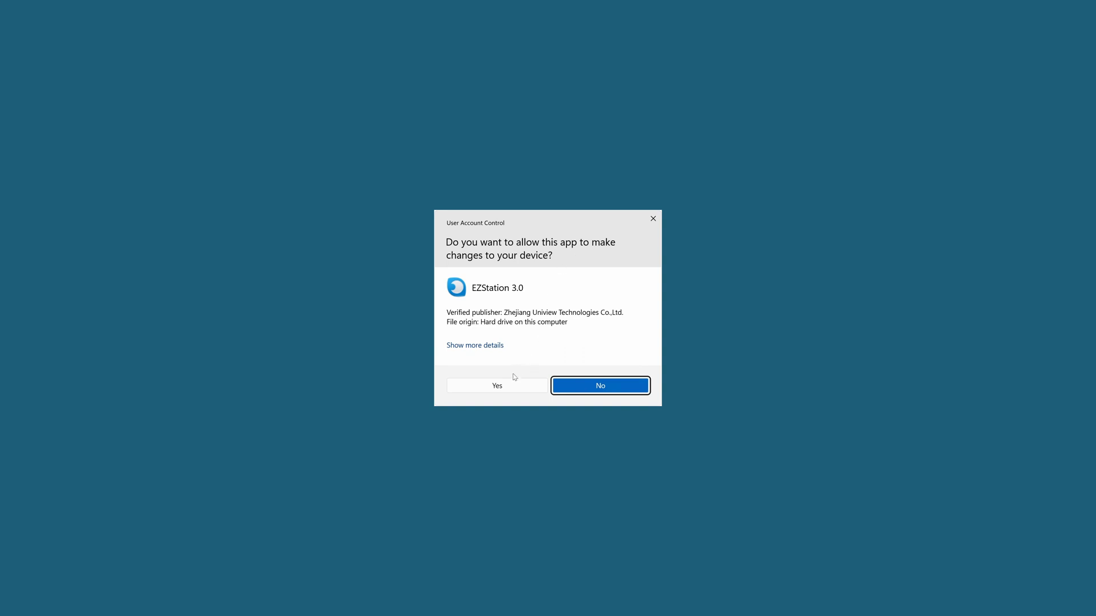
pyautogui.click(496, 385)
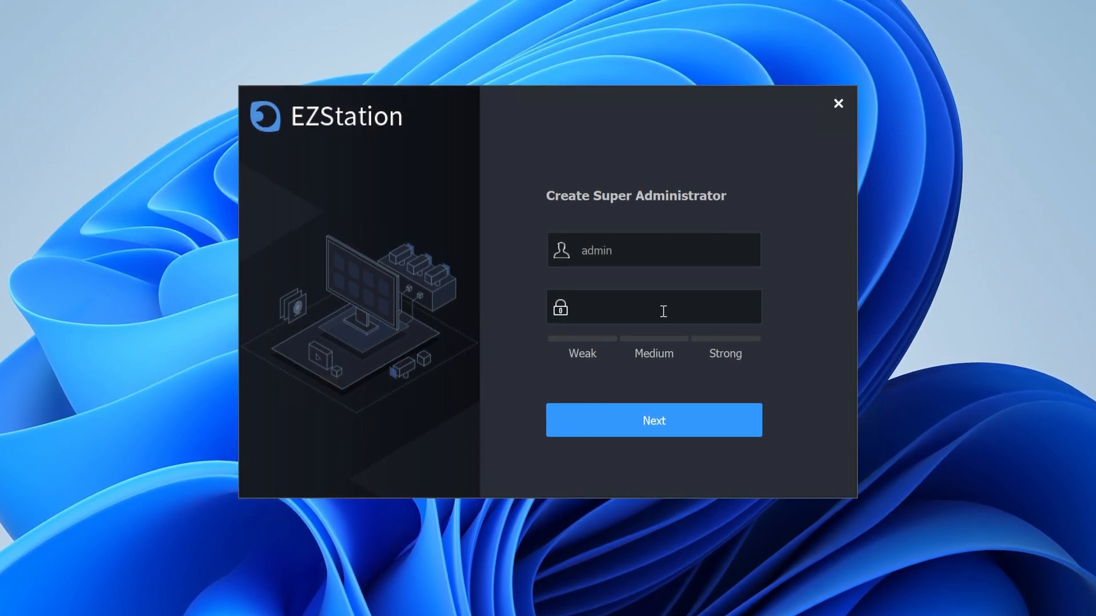
# Step: Give the admin super administrator a strong password after the weak-password warning and continue
pyautogui.click(663, 308)
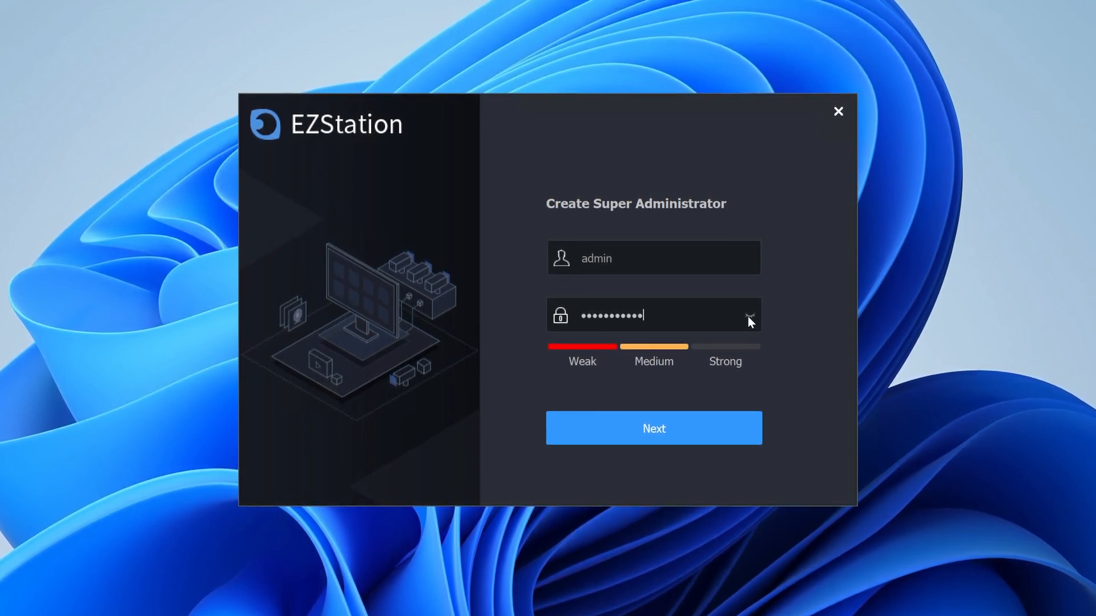
pyautogui.click(654, 428)
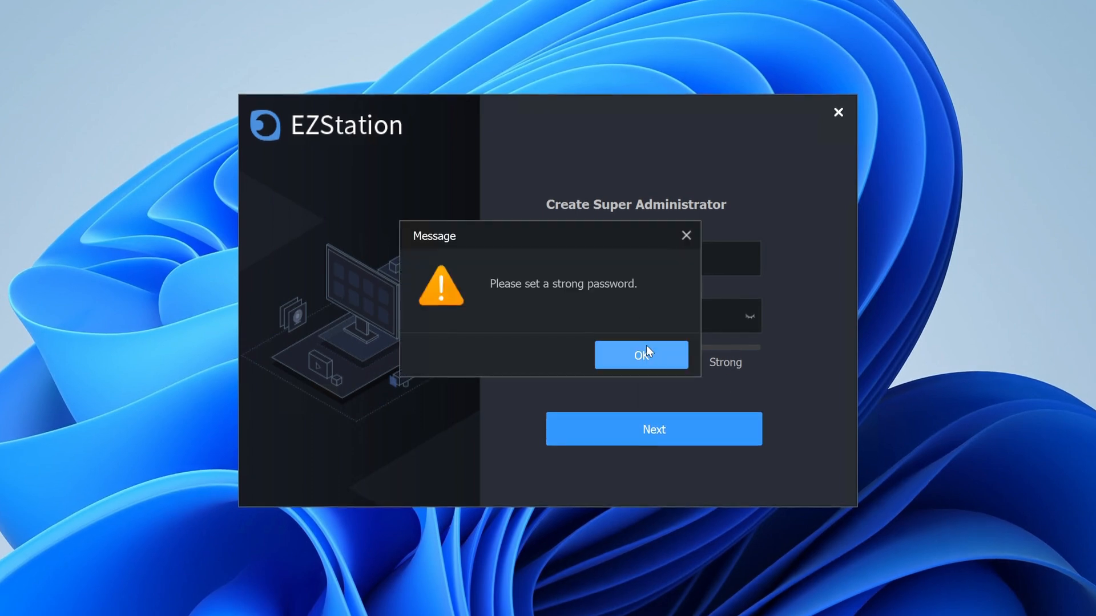
pyautogui.click(641, 355)
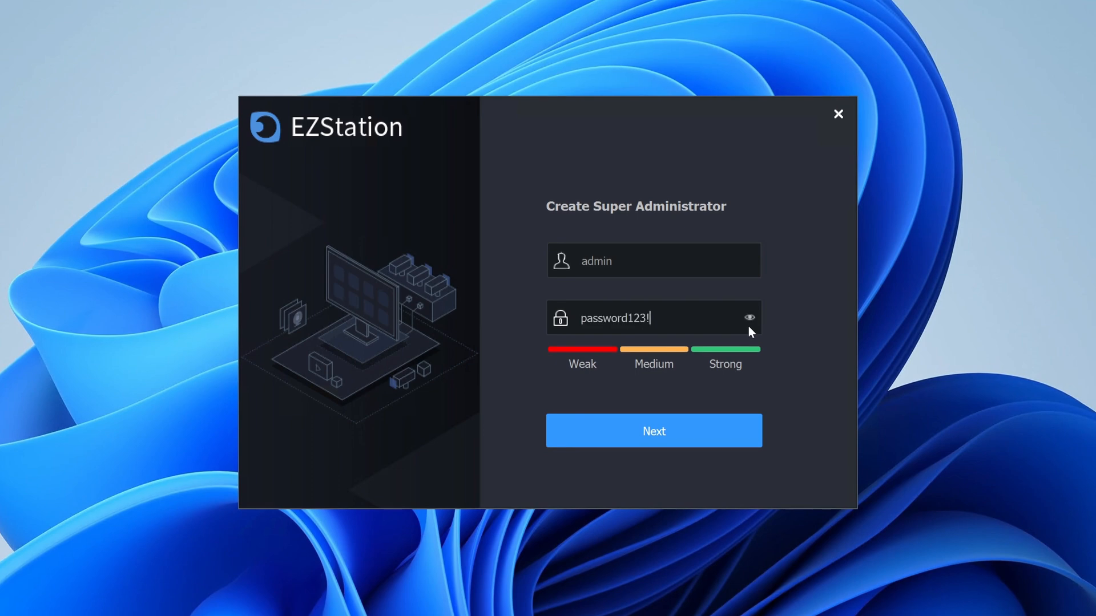
pyautogui.doubleClick(615, 319)
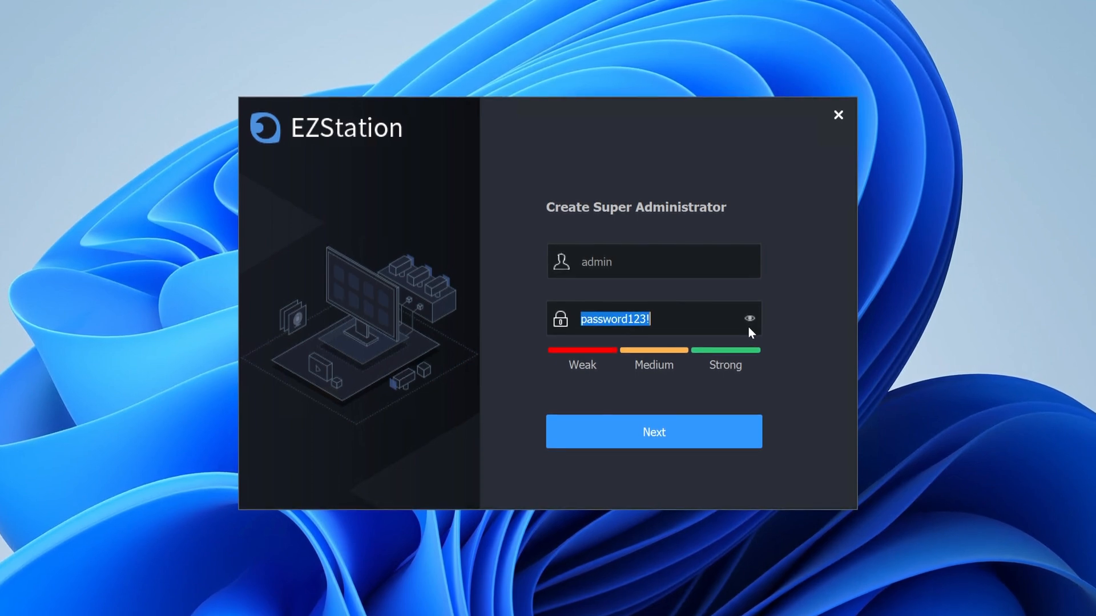
pyautogui.click(750, 318)
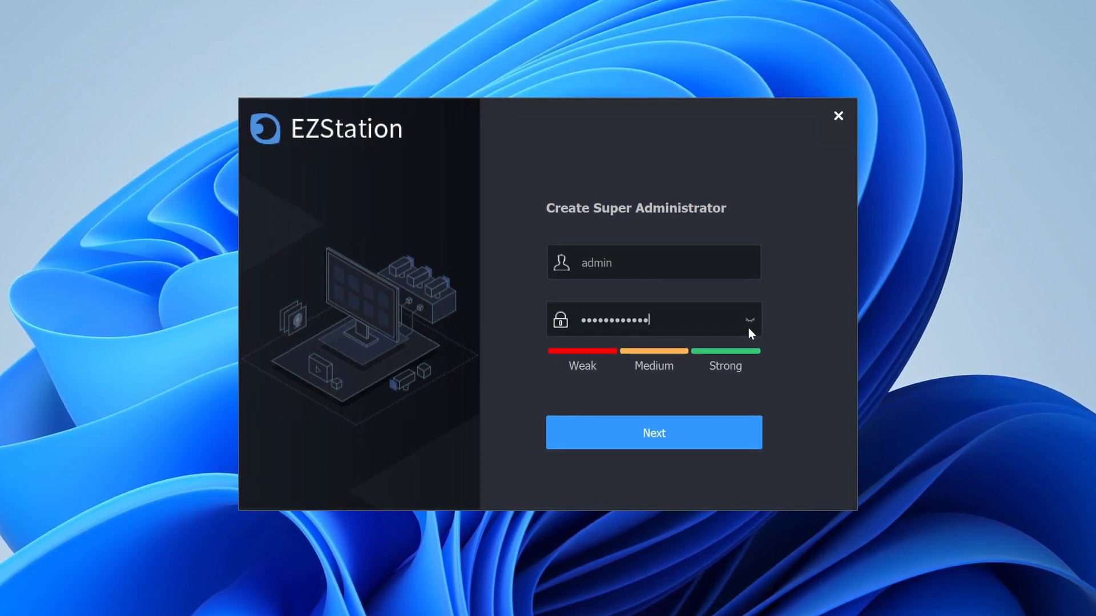
pyautogui.click(654, 433)
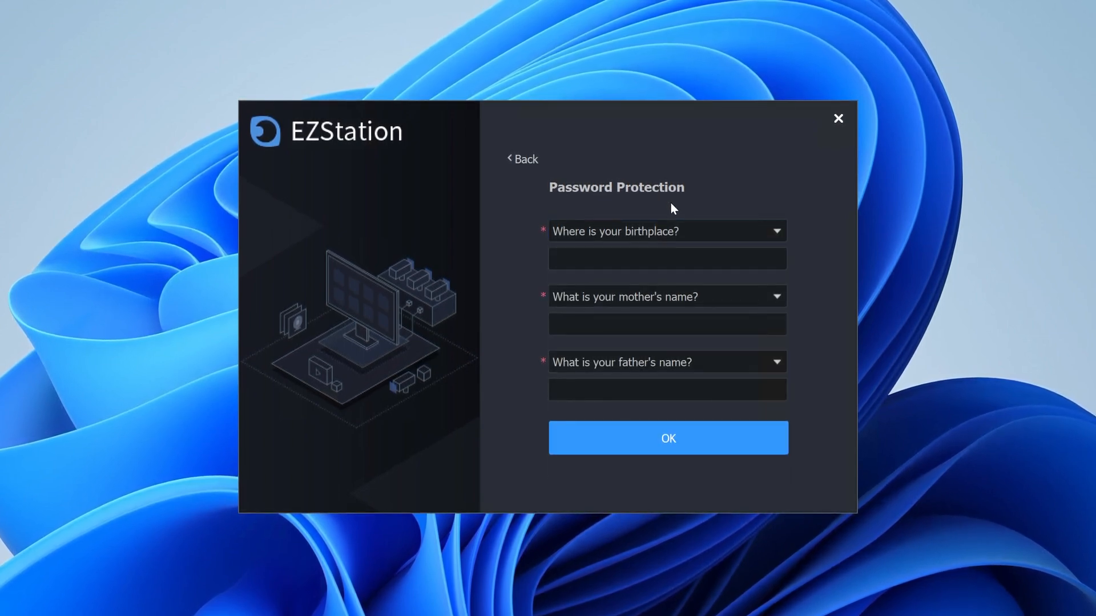
pyautogui.click(668, 259)
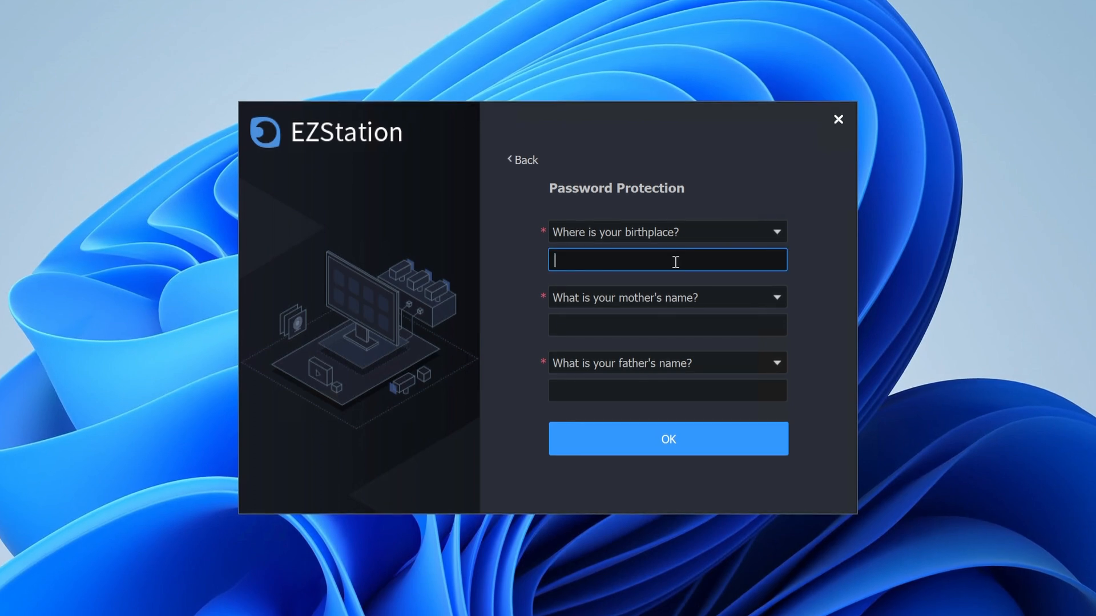
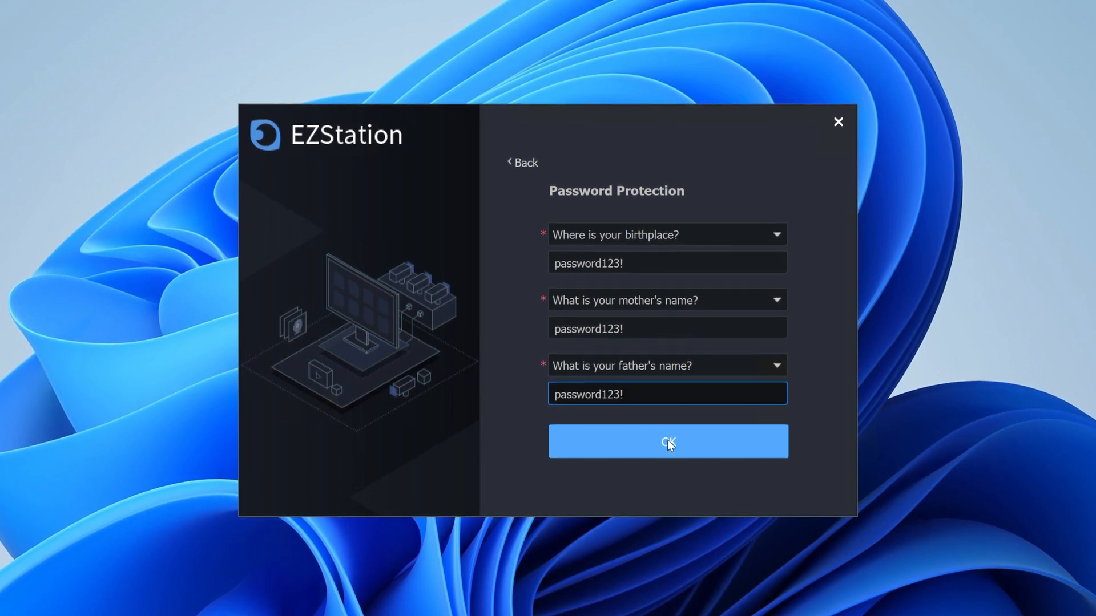
pyautogui.click(668, 442)
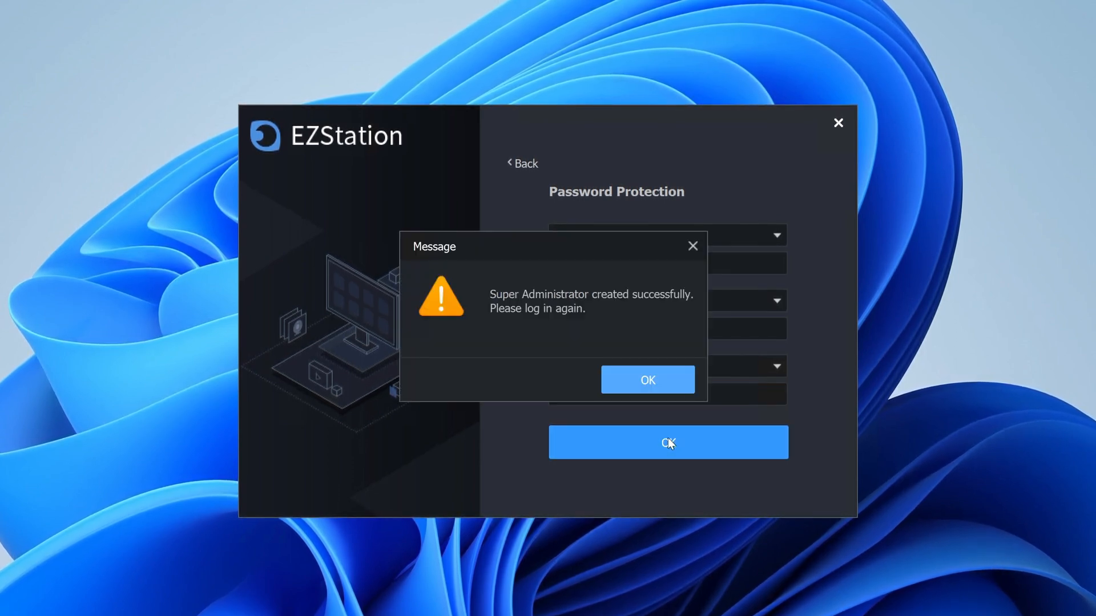
pyautogui.click(647, 379)
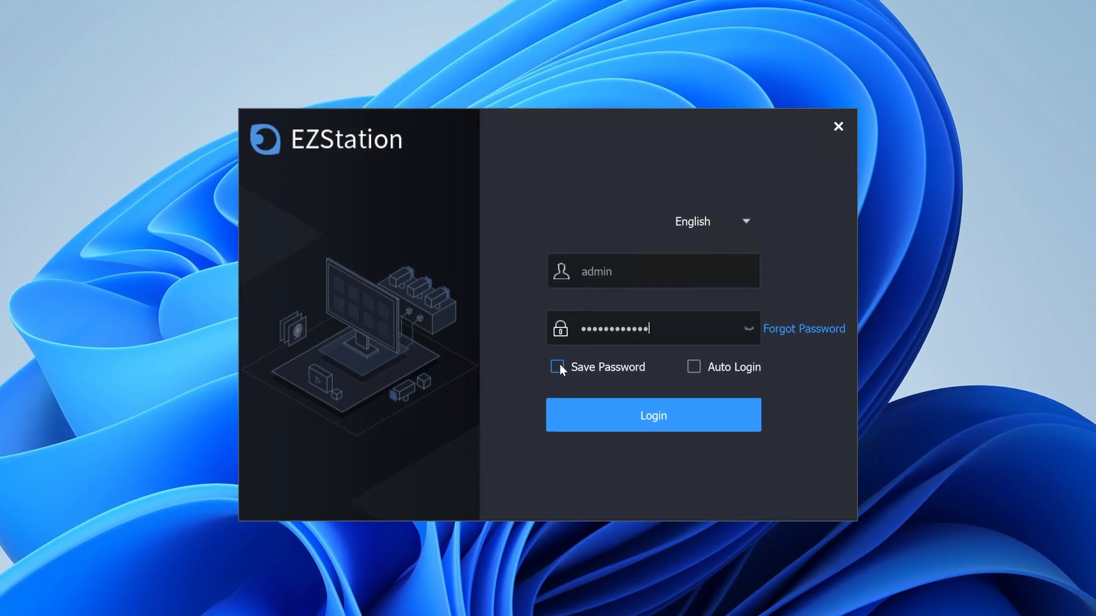
# Step: Log in as admin with Save Password and Auto Login enabled
pyautogui.click(557, 368)
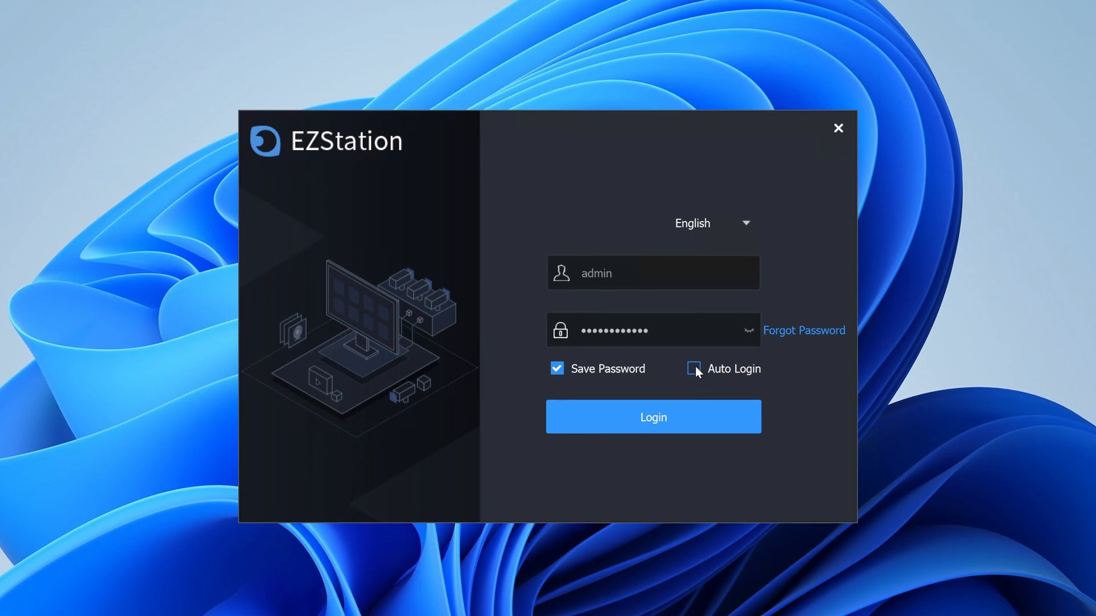
pyautogui.click(694, 369)
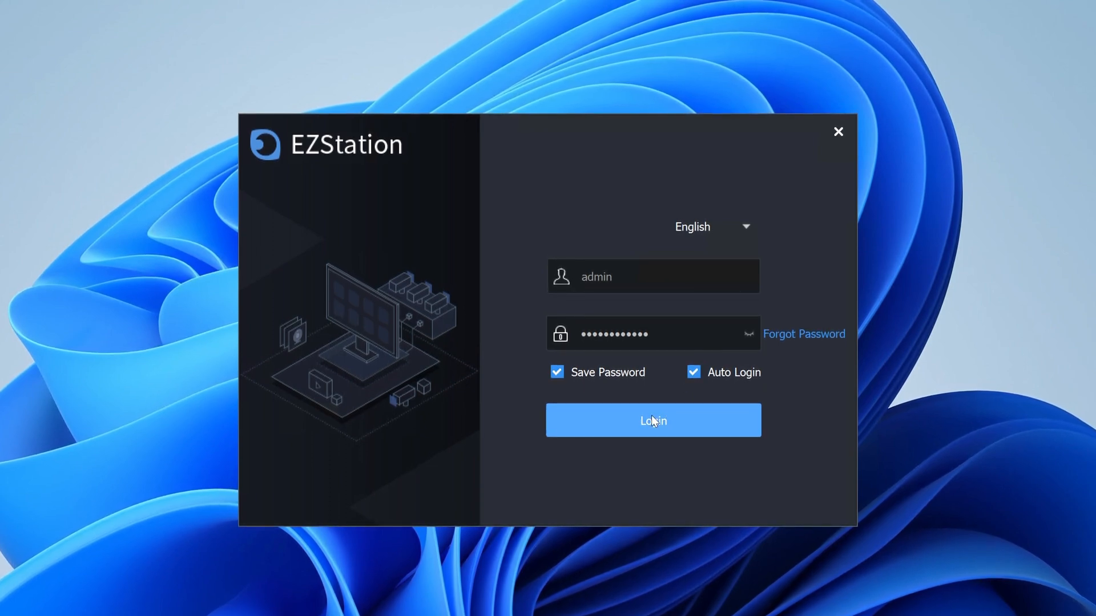
pyautogui.click(653, 421)
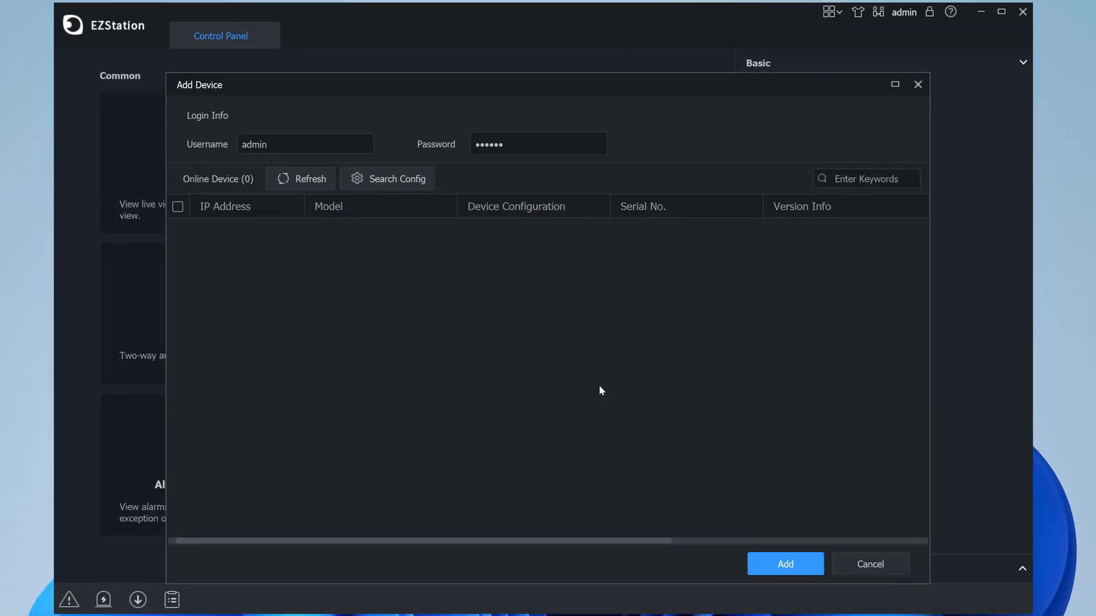
pyautogui.moveTo(902, 596)
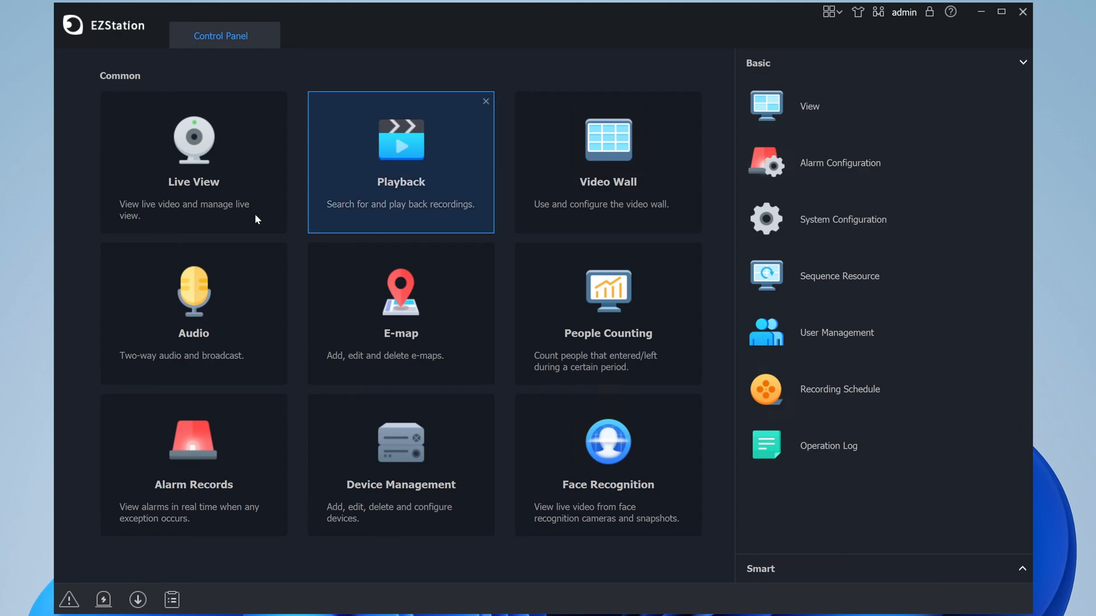
pyautogui.moveTo(426, 471)
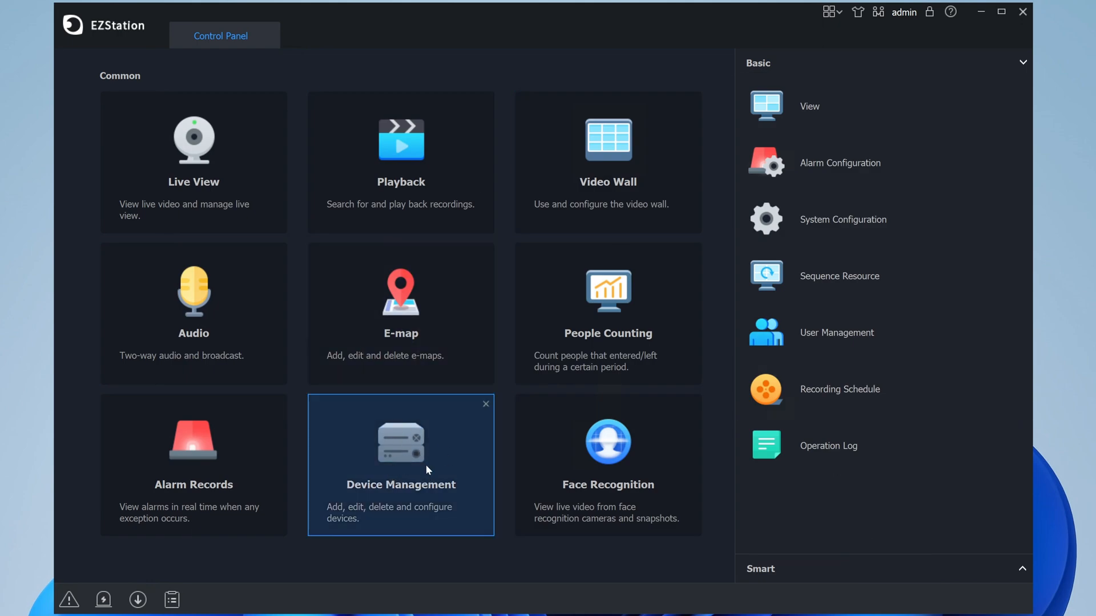
pyautogui.moveTo(413, 450)
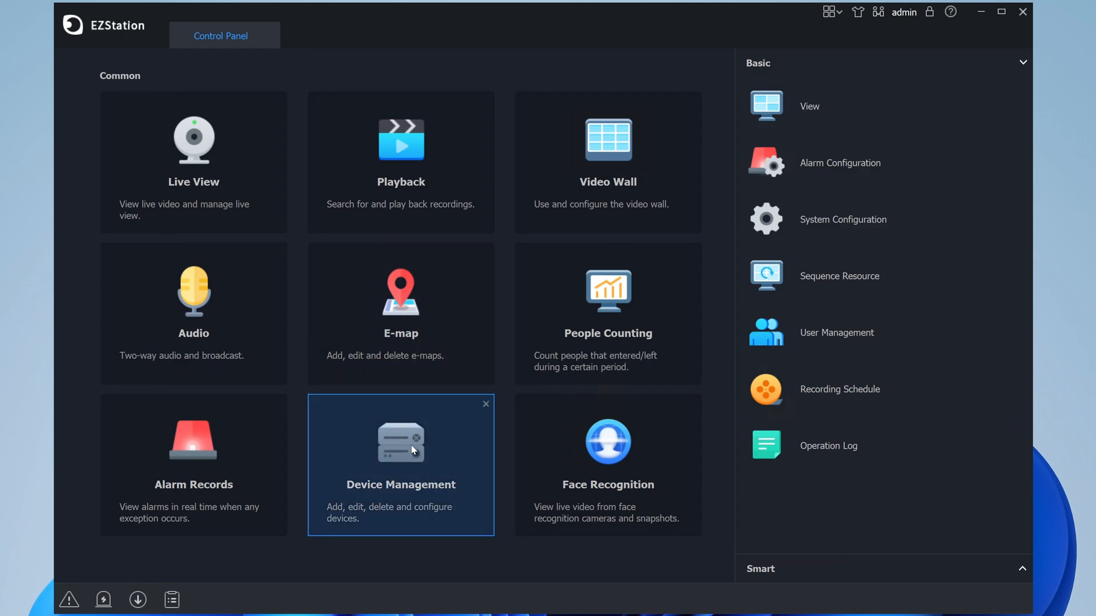
# Step: Go to Device Management's Cloud Device section and bring up the Cloud Login form
pyautogui.click(401, 449)
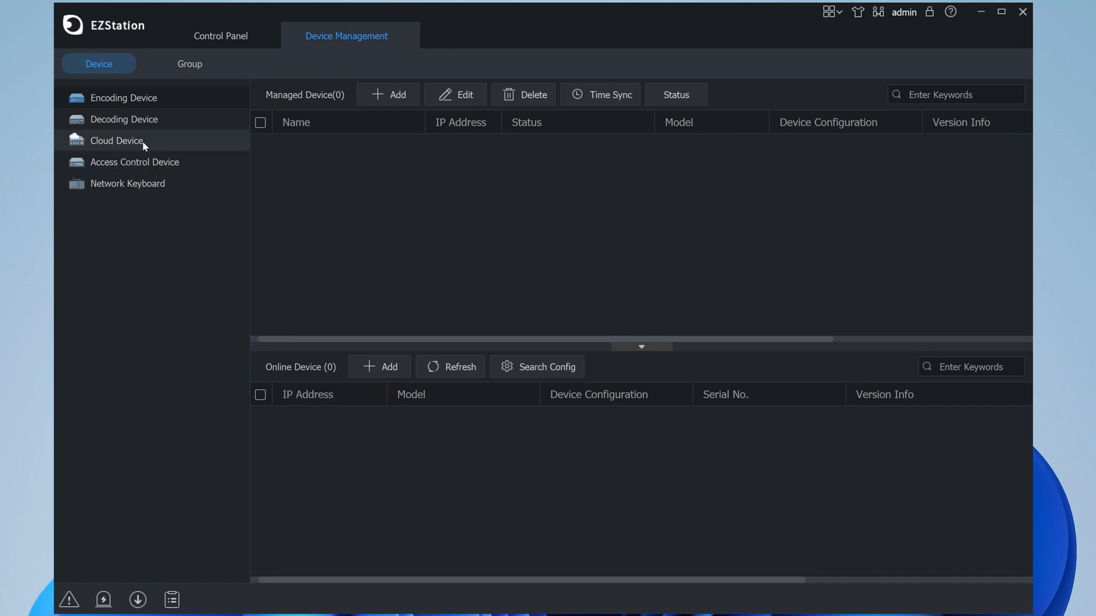
pyautogui.click(116, 140)
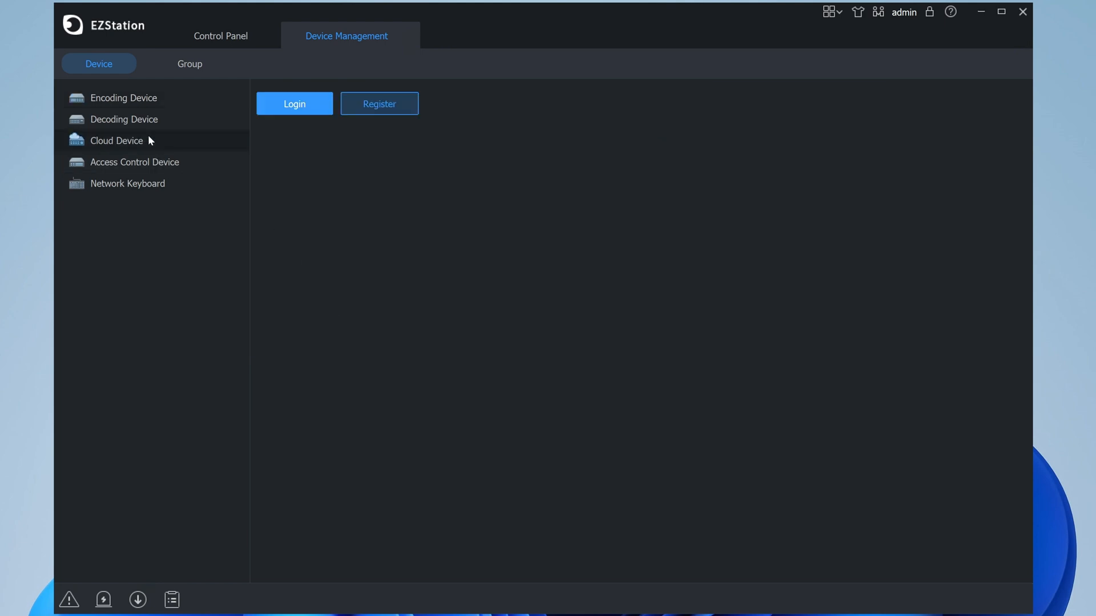
pyautogui.click(294, 103)
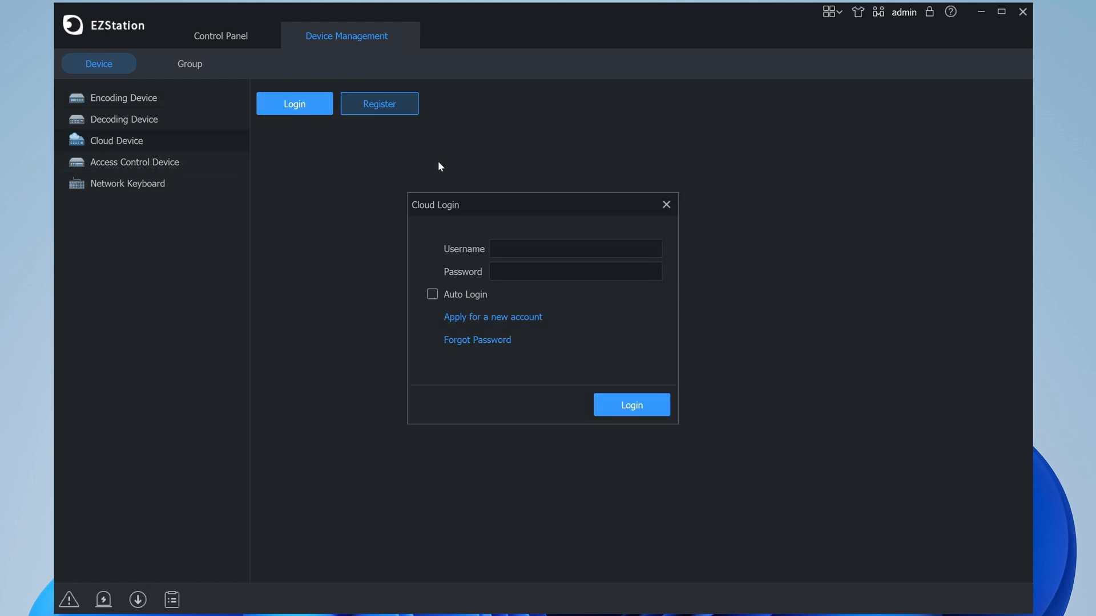
# Step: Log in to the XLR_Security cloud account with its password and Auto Login enabled
pyautogui.click(575, 248)
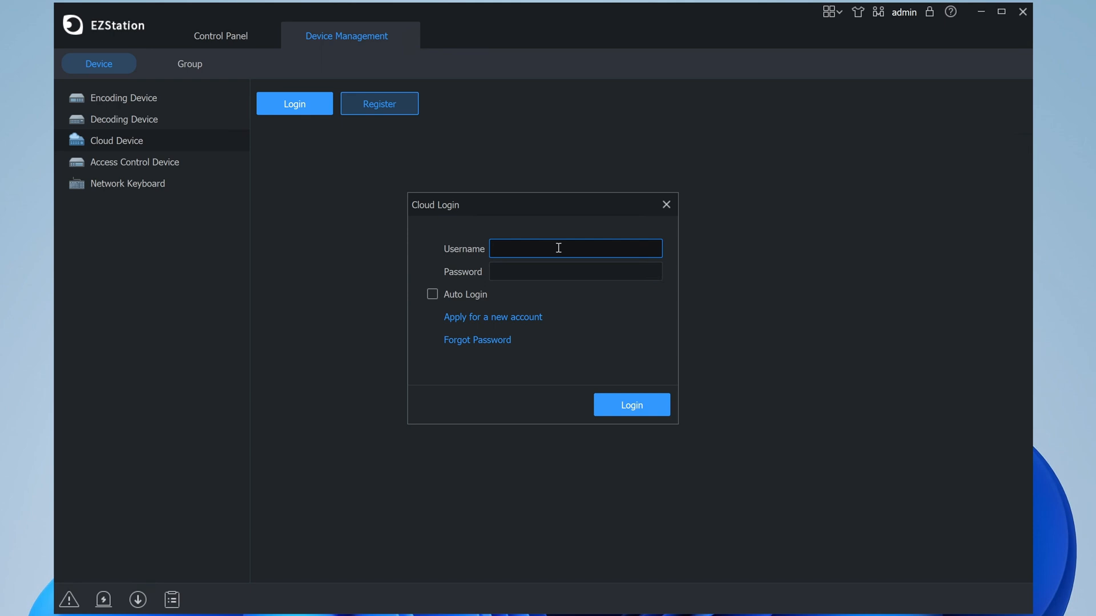
pyautogui.write('X')
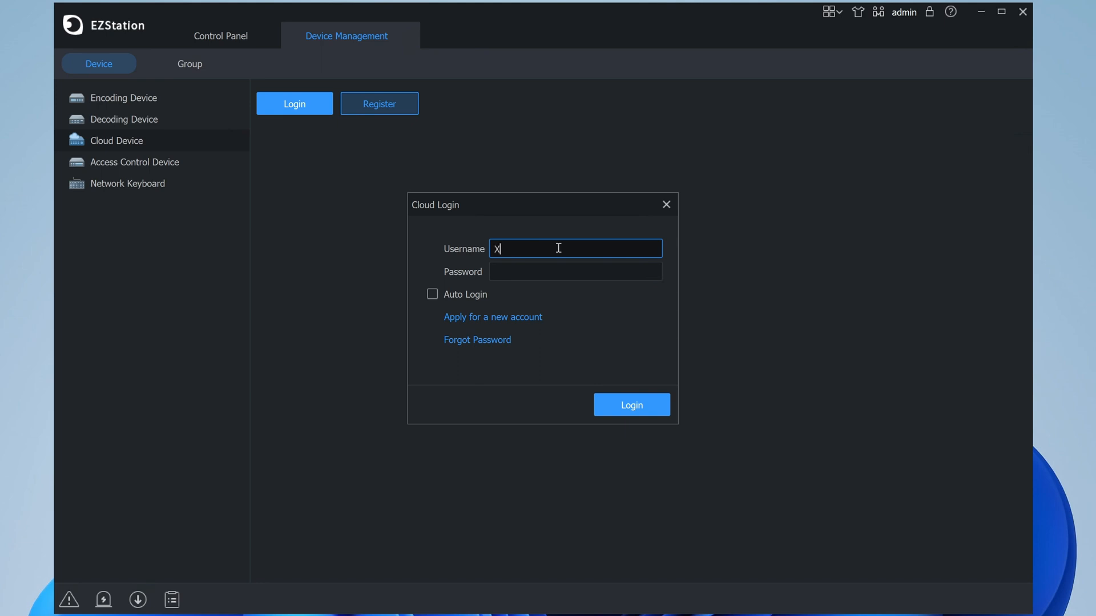
pyautogui.write('LR_Security')
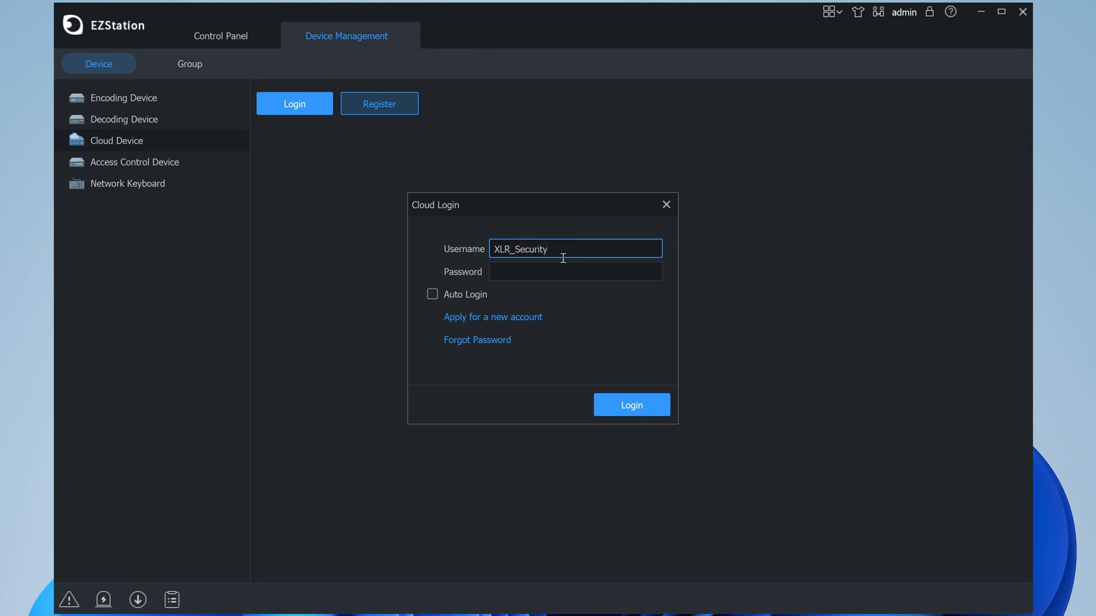
pyautogui.write('password')
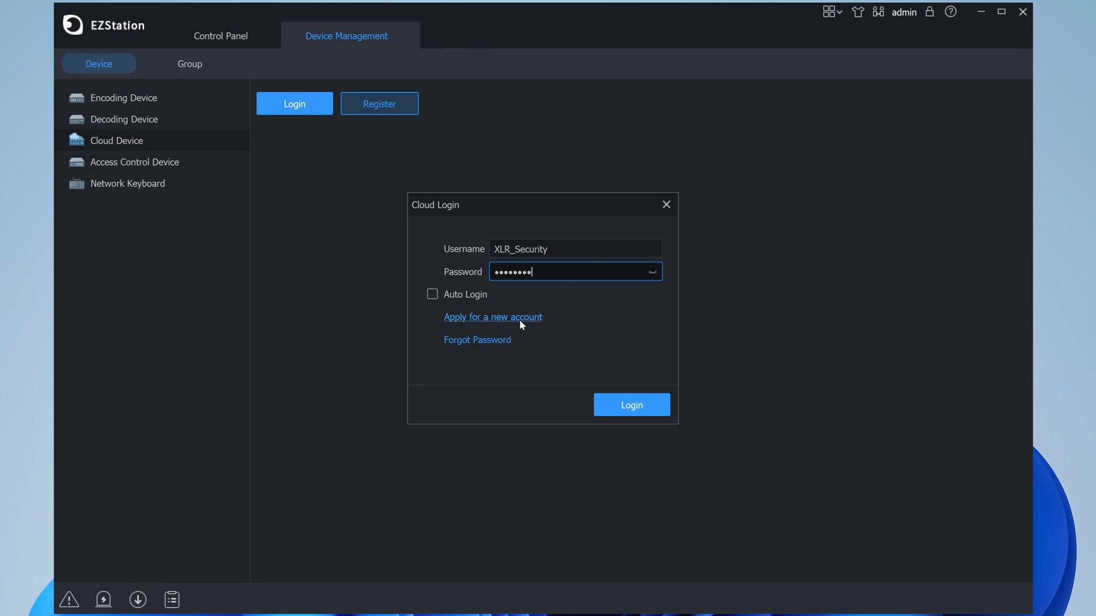
pyautogui.click(433, 294)
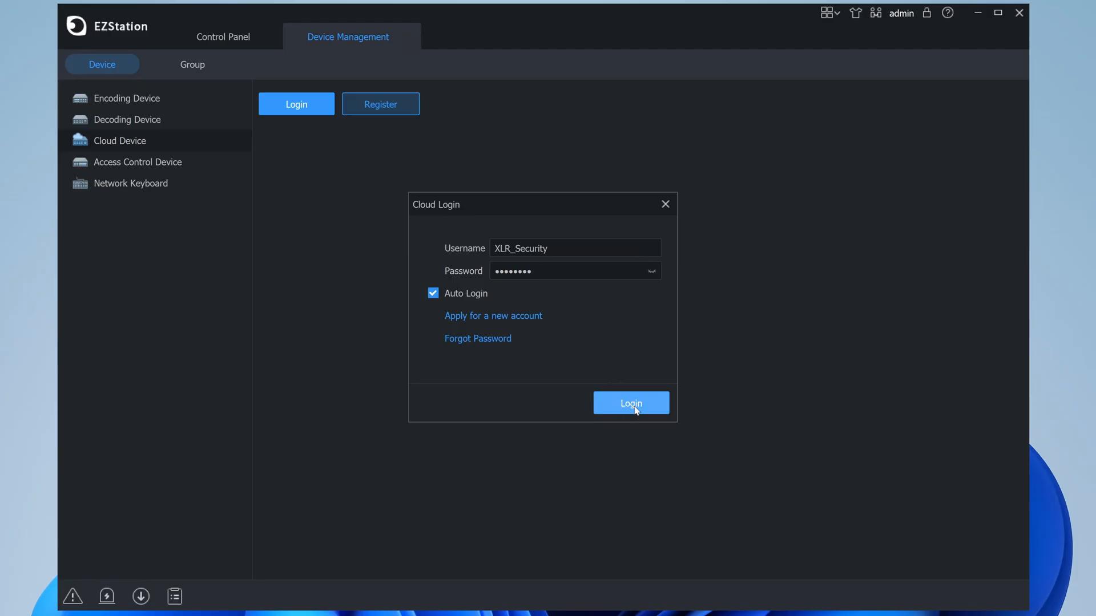
pyautogui.click(630, 402)
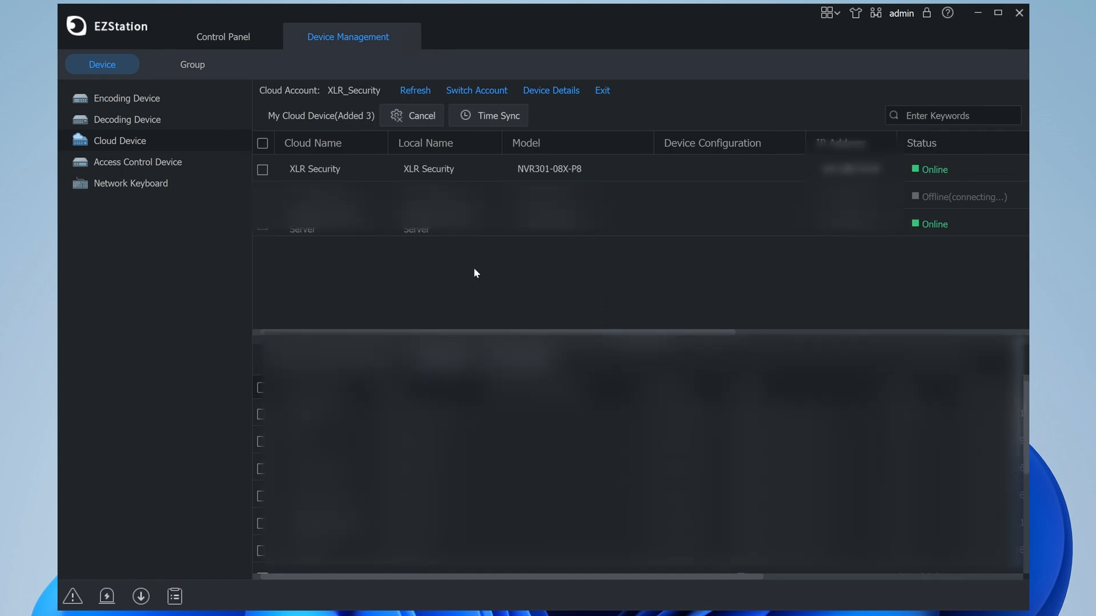
# Step: Tick the XLR Security NVR301-08X-P8 recorder in the My Cloud Device list
pyautogui.click(263, 170)
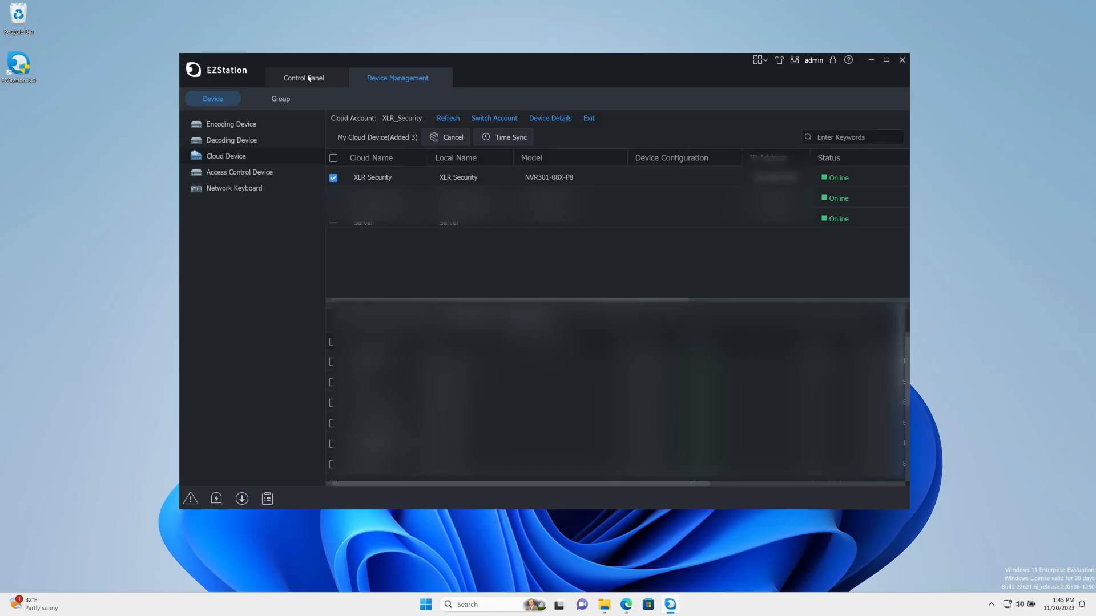
# Step: Maximise the window and go to System Configuration's Recording settings
pyautogui.click(304, 77)
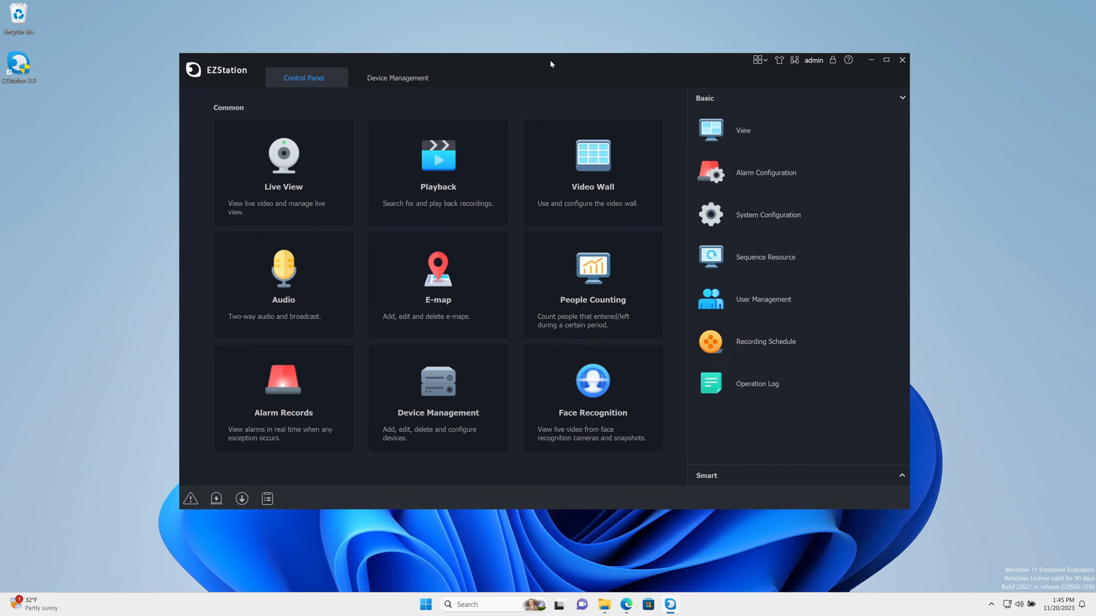
pyautogui.click(886, 60)
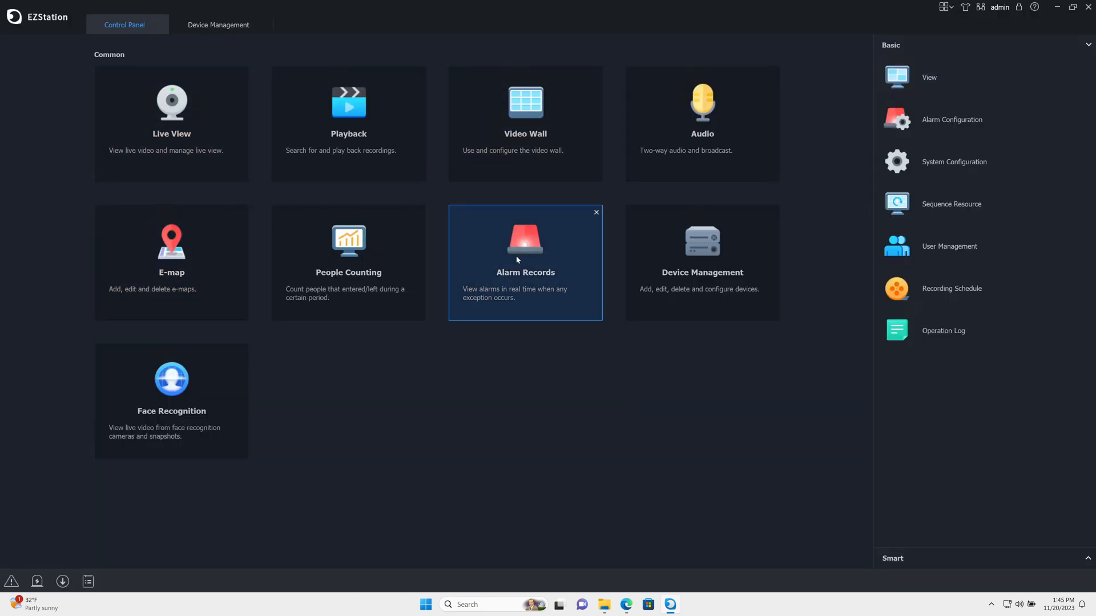
pyautogui.moveTo(131, 25)
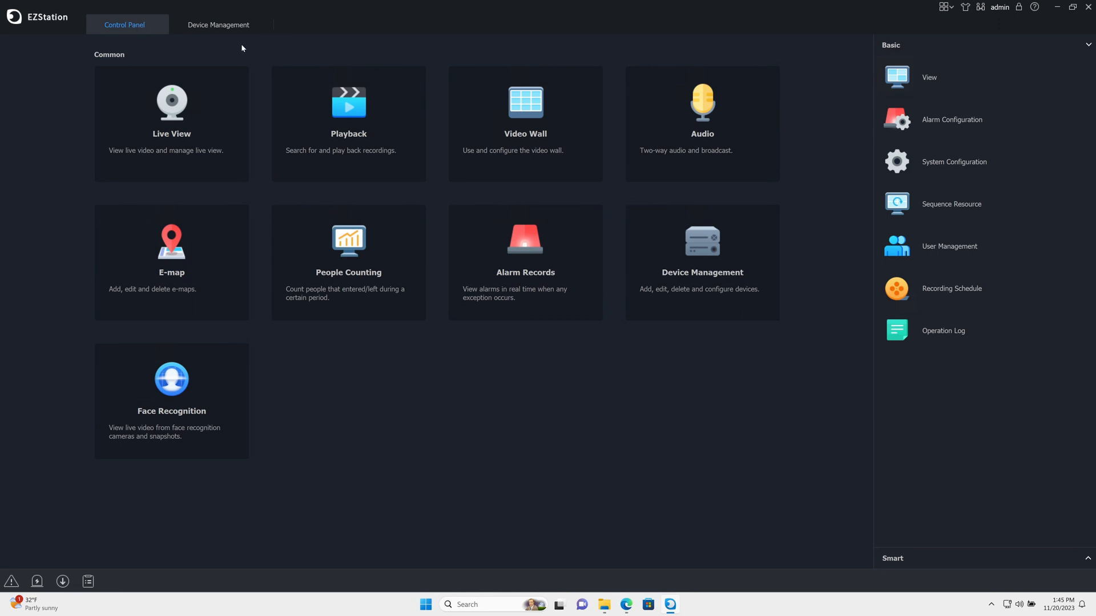
pyautogui.moveTo(969, 165)
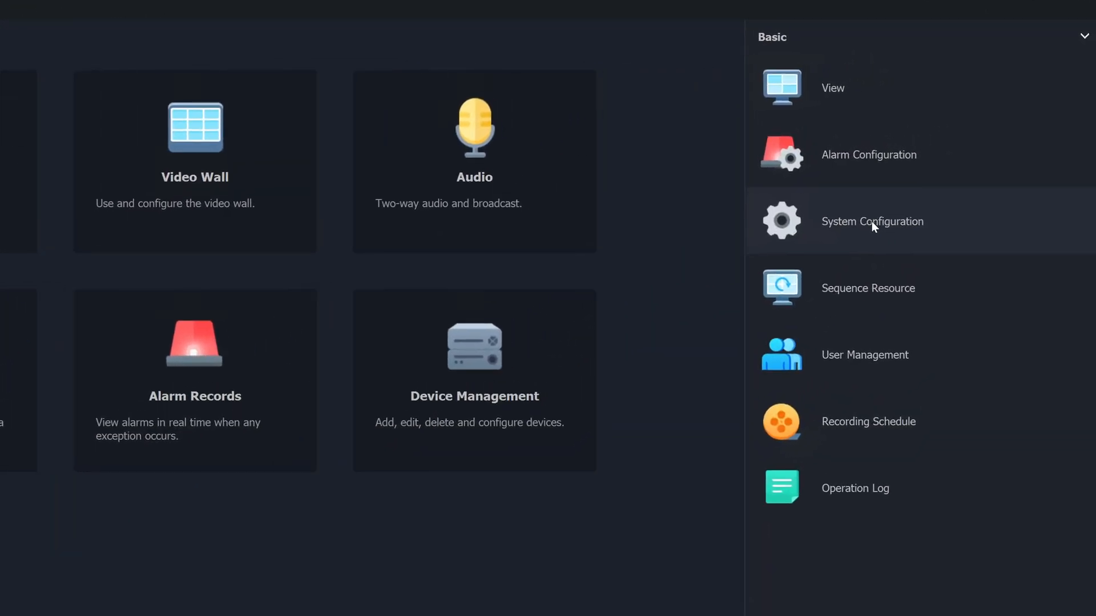
pyautogui.click(872, 221)
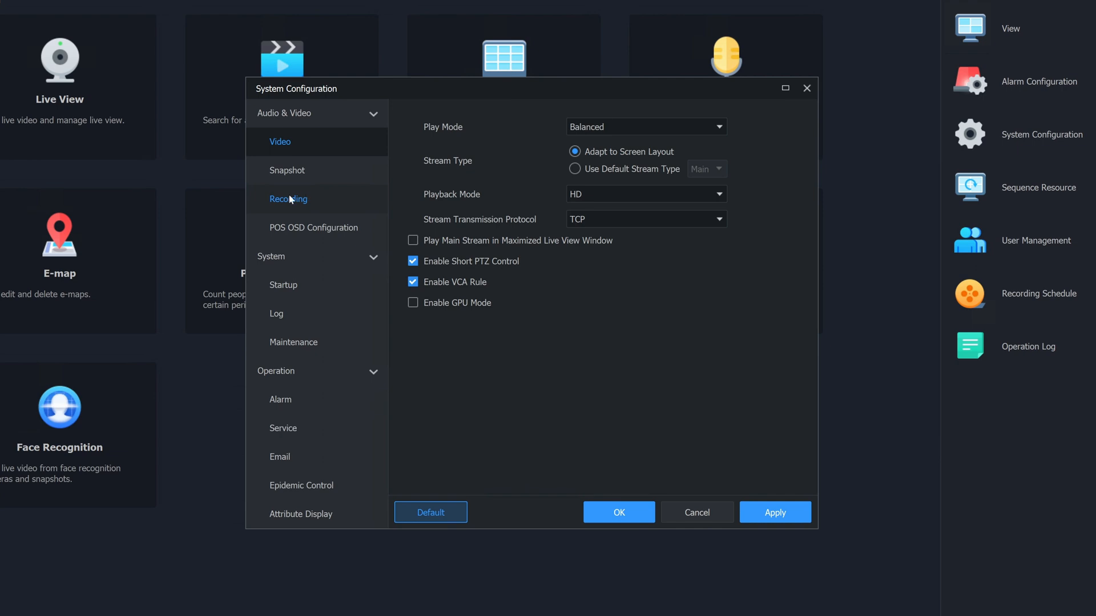
pyautogui.click(288, 198)
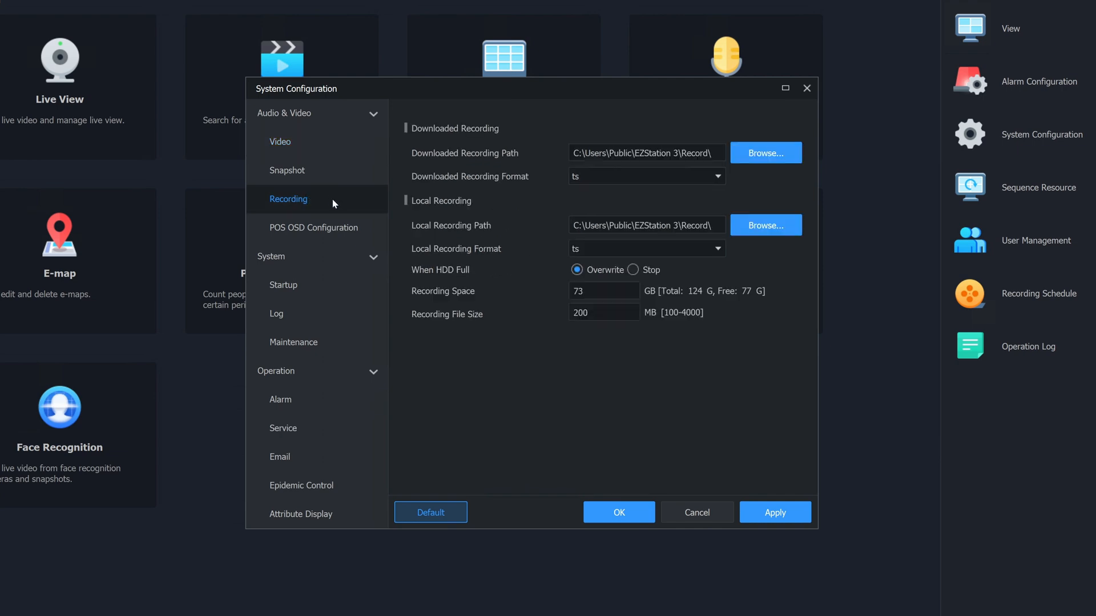
# Step: Set Downloaded and Local Recording Format to mp4 and confirm with OK
pyautogui.click(646, 177)
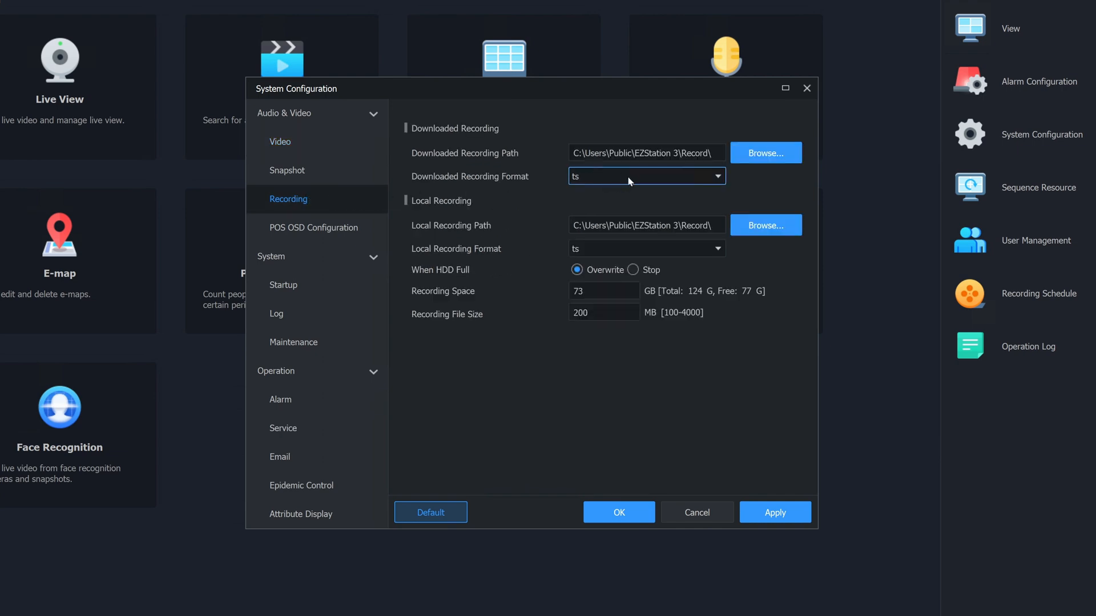
pyautogui.click(630, 176)
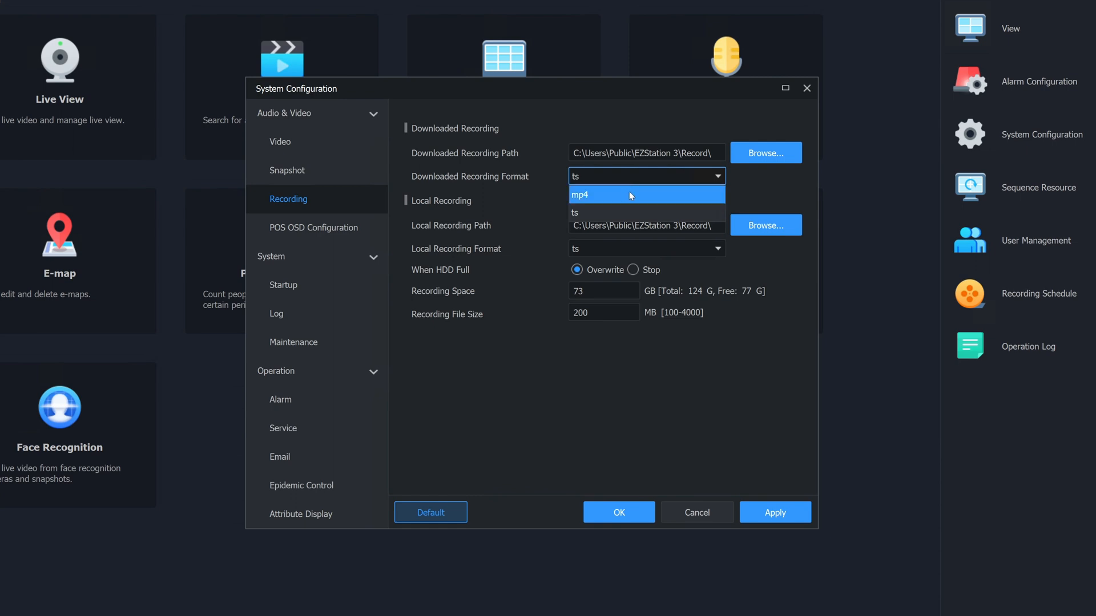
pyautogui.click(602, 194)
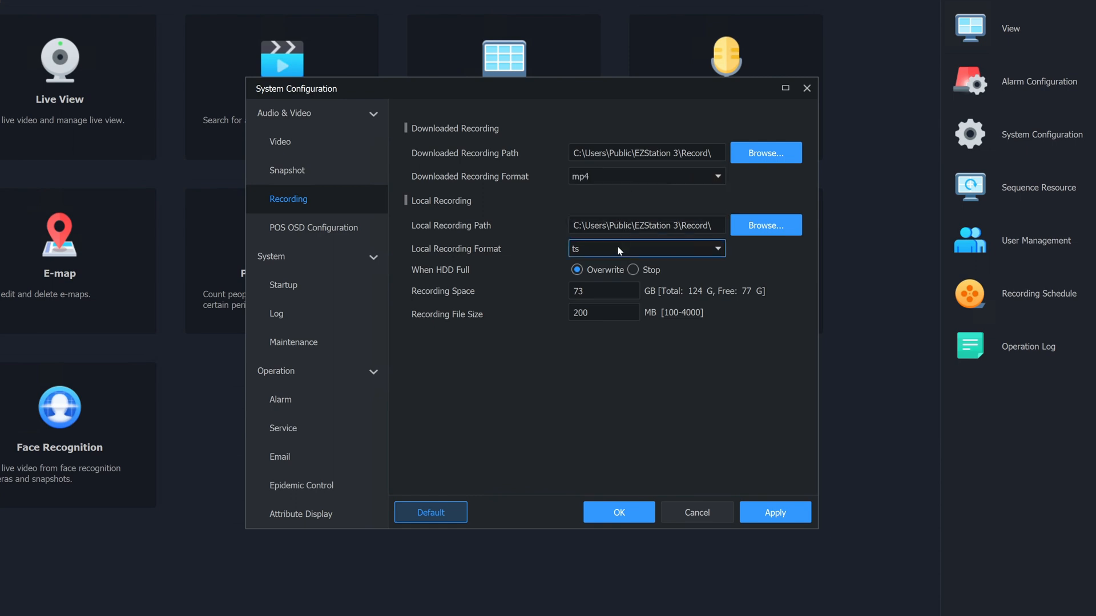
pyautogui.click(646, 248)
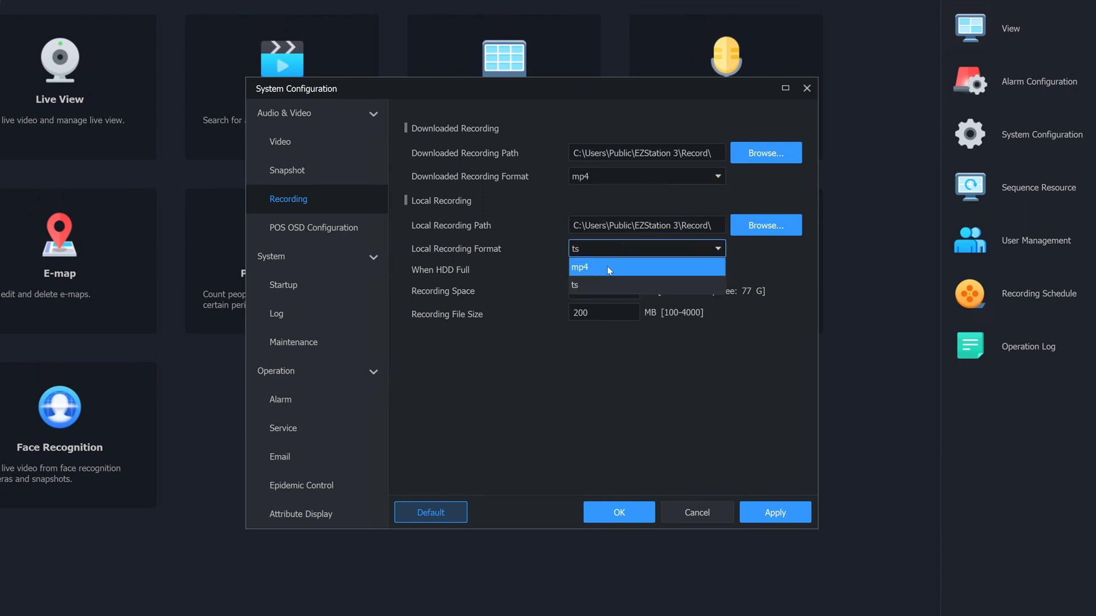
pyautogui.click(579, 268)
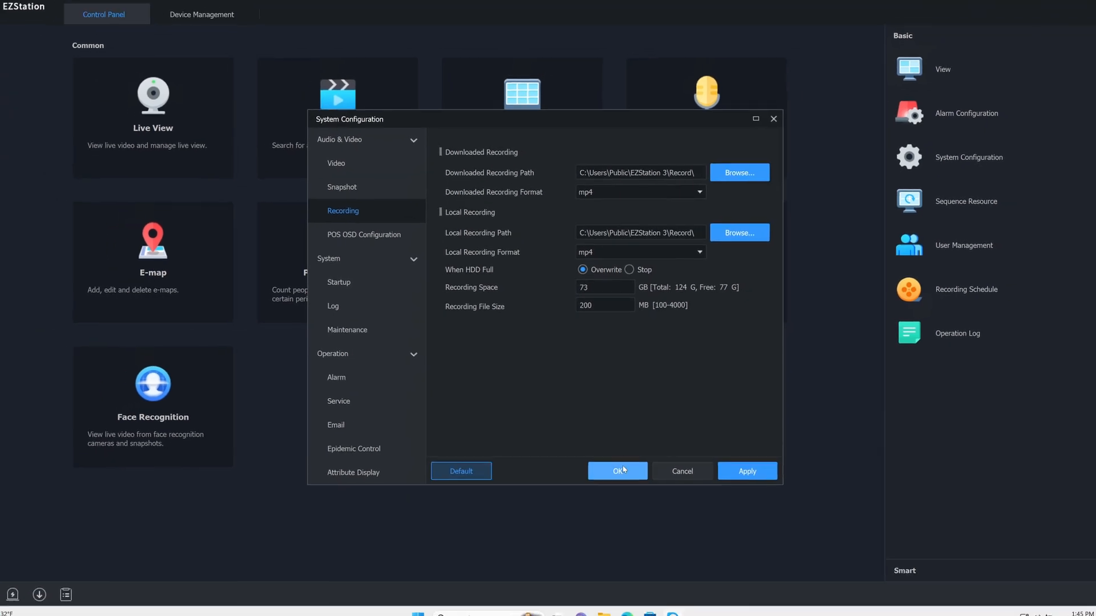
pyautogui.click(617, 470)
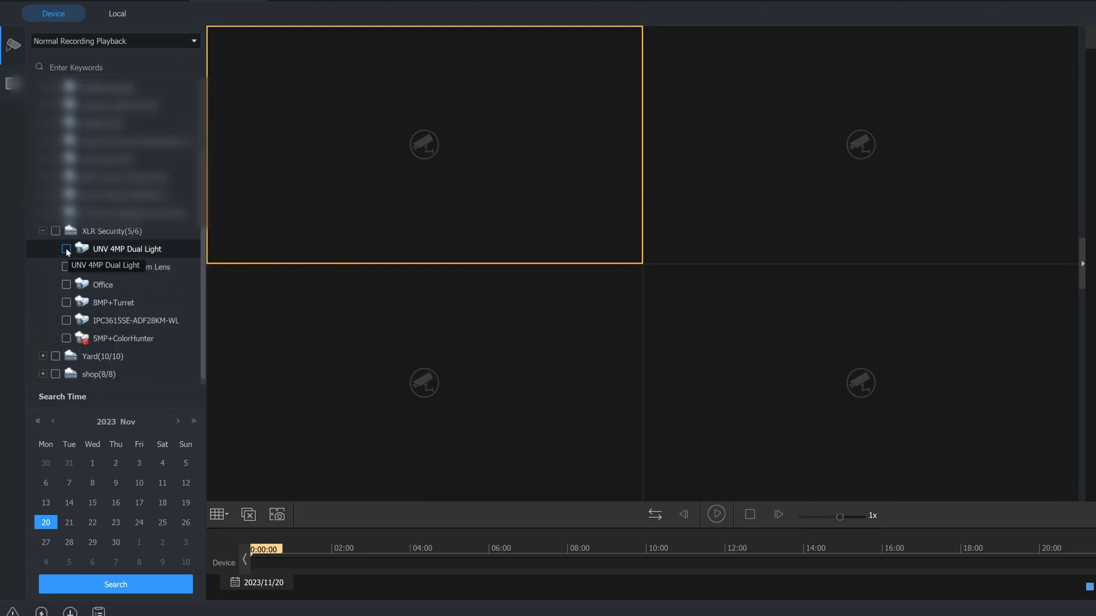
# Step: Play back UNV 4MP Dual Light's 18 November 2023 footage enlarged, then go to Recording Download
pyautogui.click(66, 248)
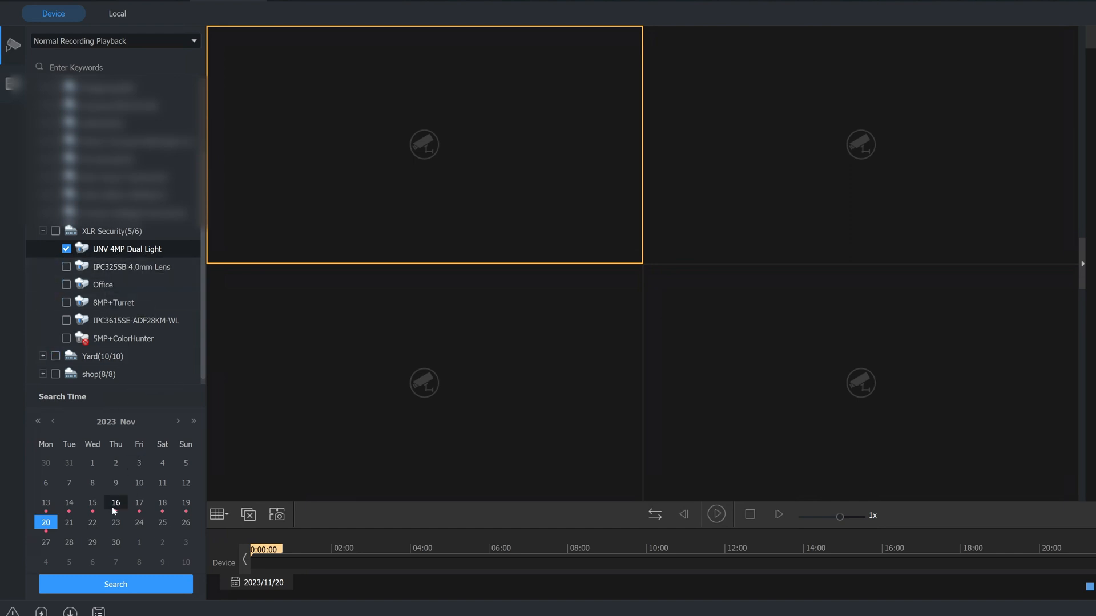
pyautogui.click(162, 503)
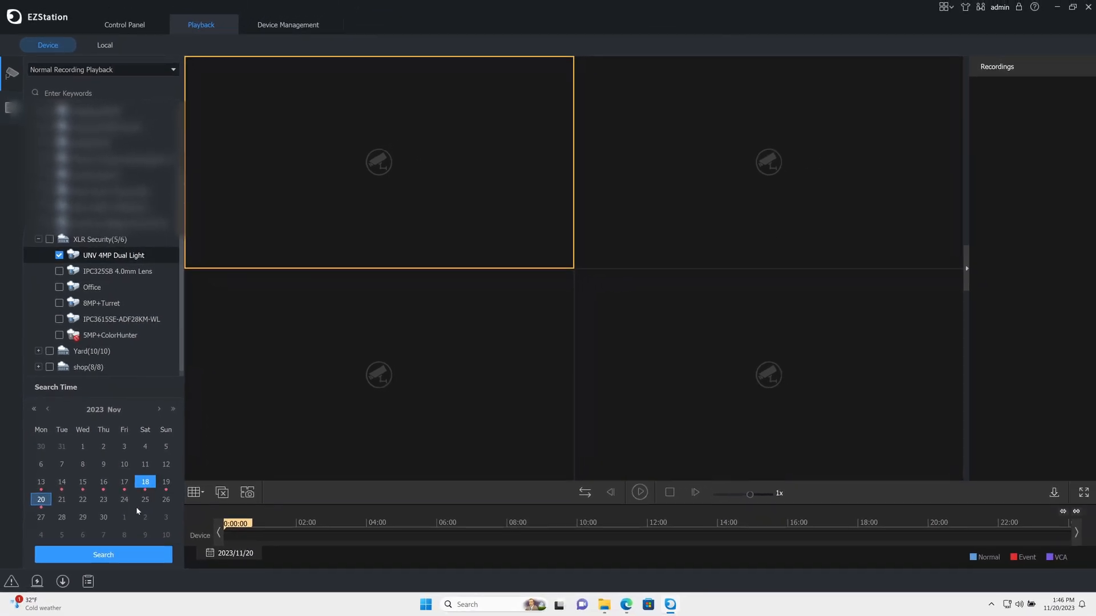
pyautogui.click(103, 555)
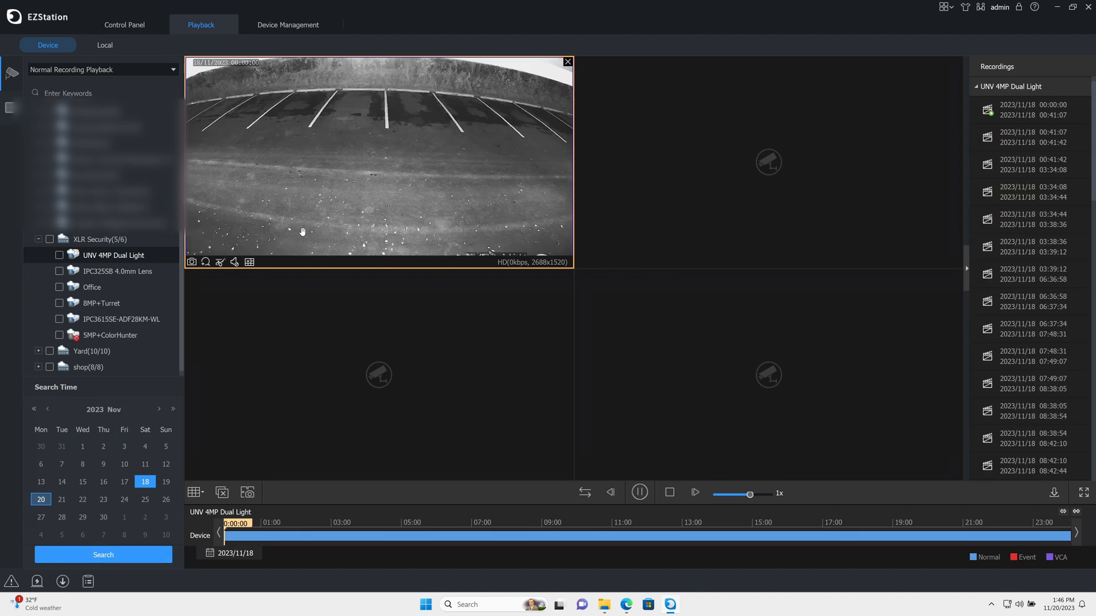
pyautogui.click(334, 534)
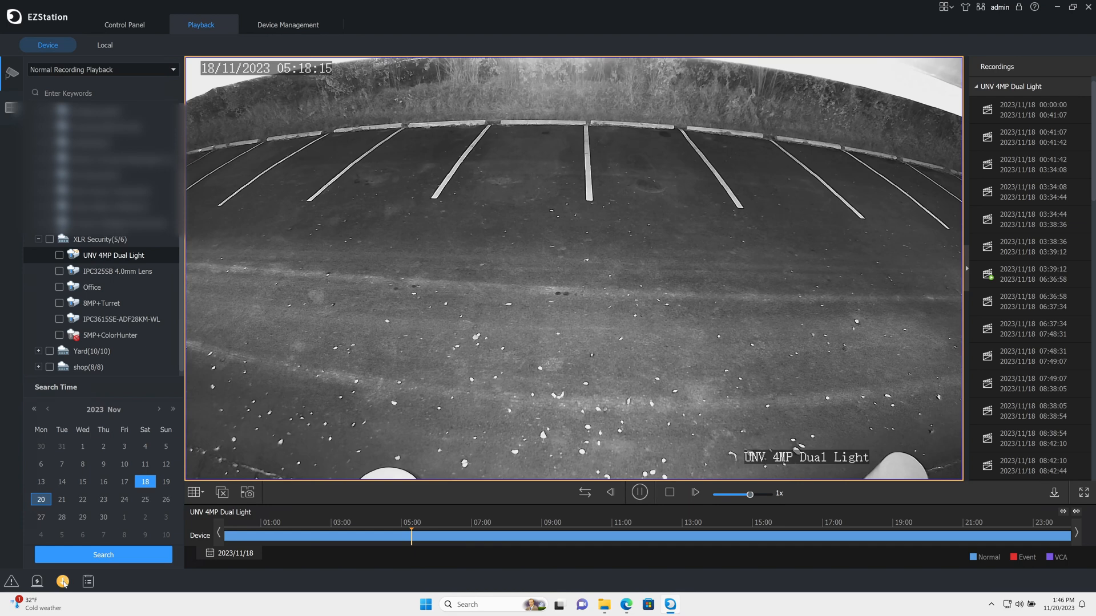
pyautogui.moveTo(63, 579)
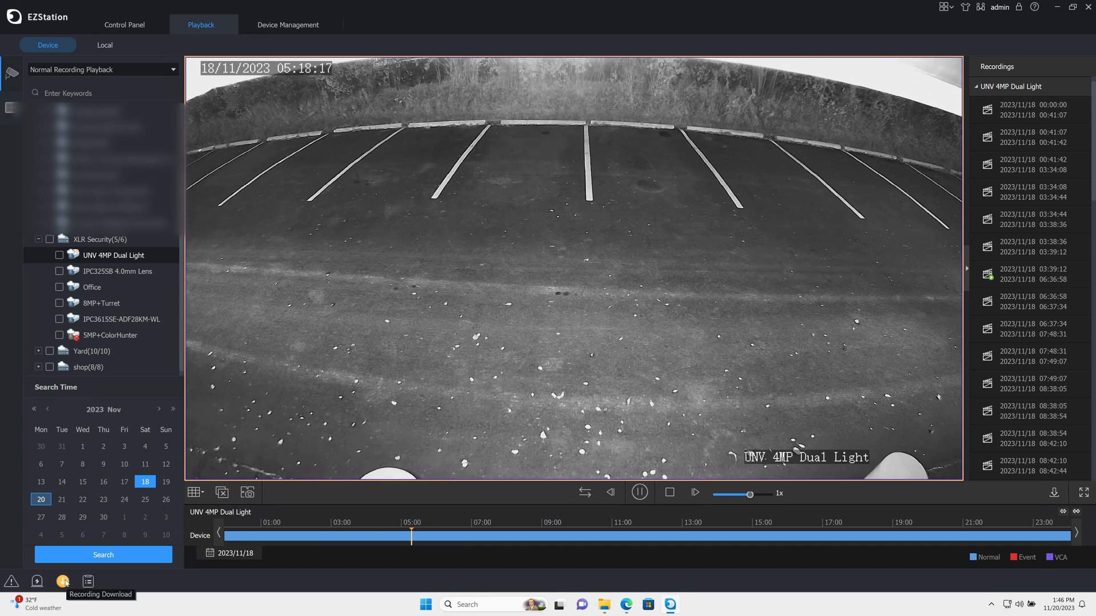
pyautogui.click(62, 581)
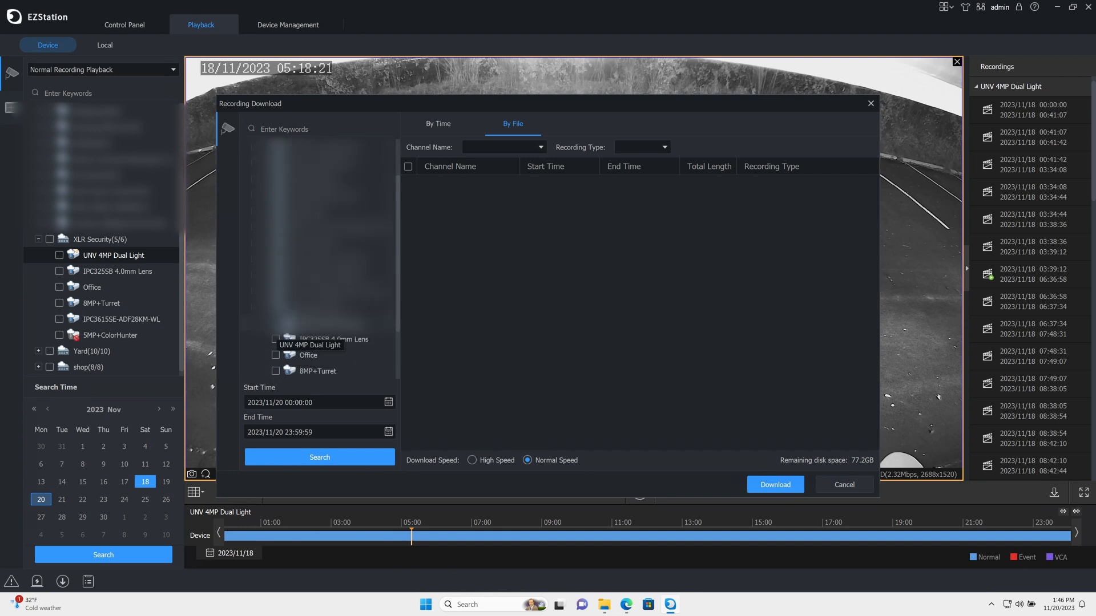
# Step: Search the UNV 4MP Dual Light camera for 2023/11/18 03:00–04:00 and select all five recordings
pyautogui.click(275, 275)
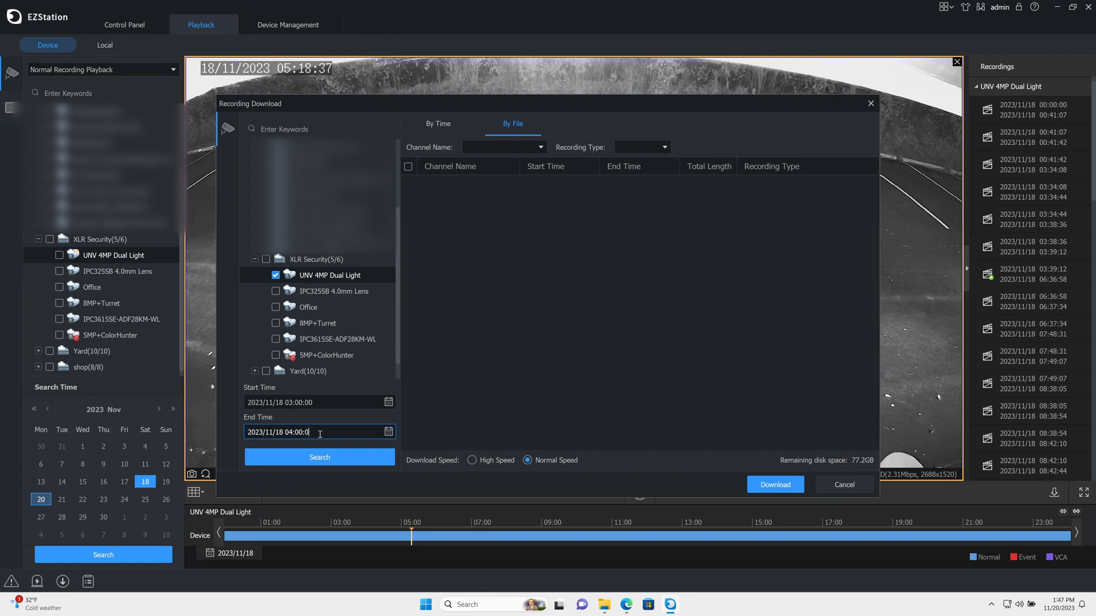
pyautogui.click(320, 457)
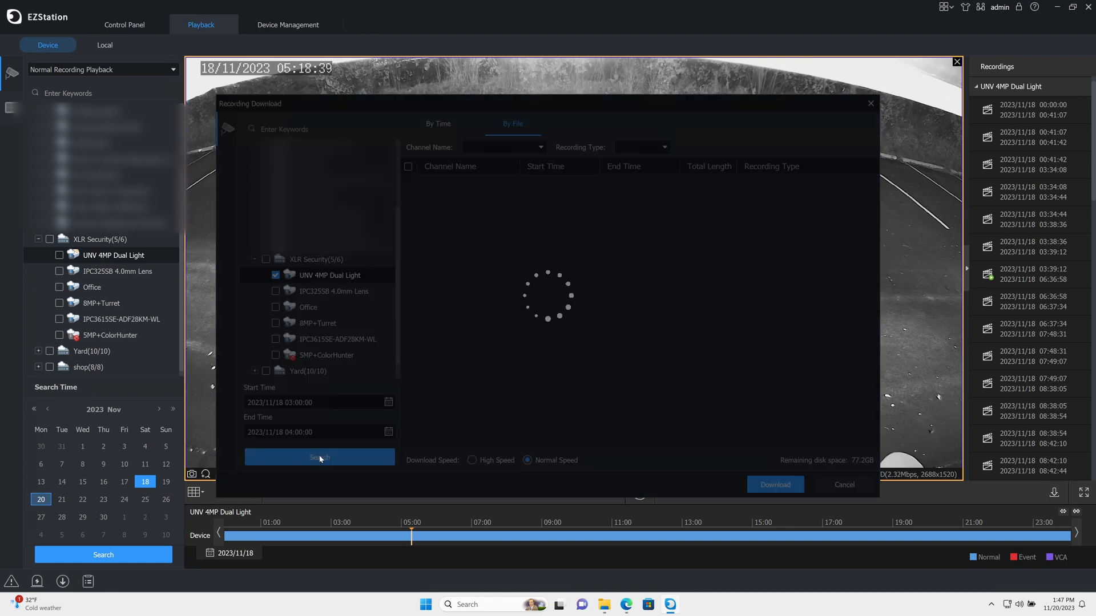
pyautogui.click(319, 457)
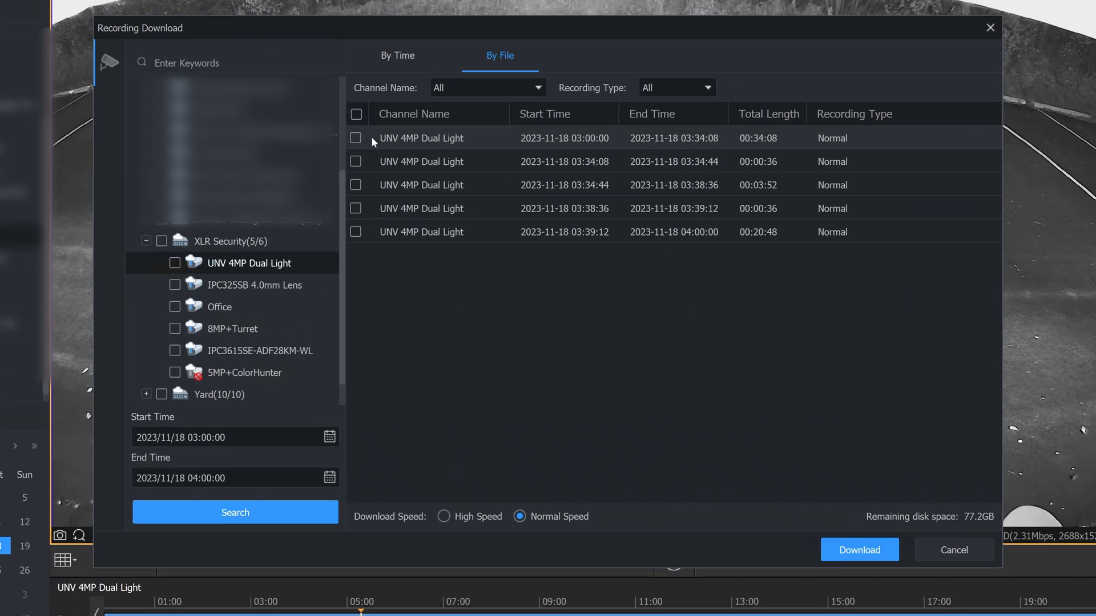
pyautogui.moveTo(383, 119)
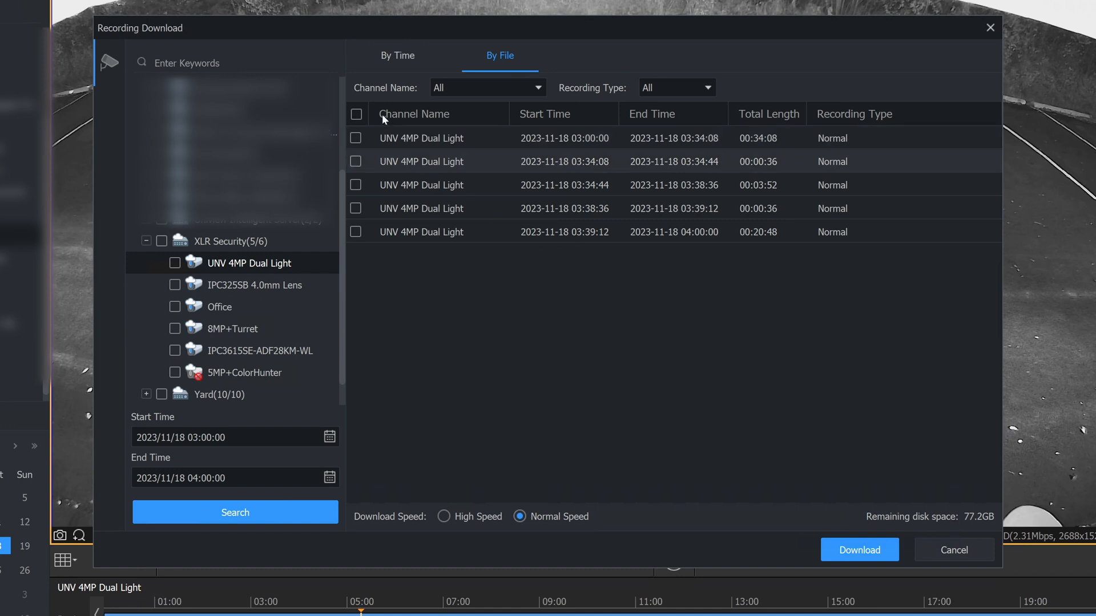
pyautogui.click(355, 115)
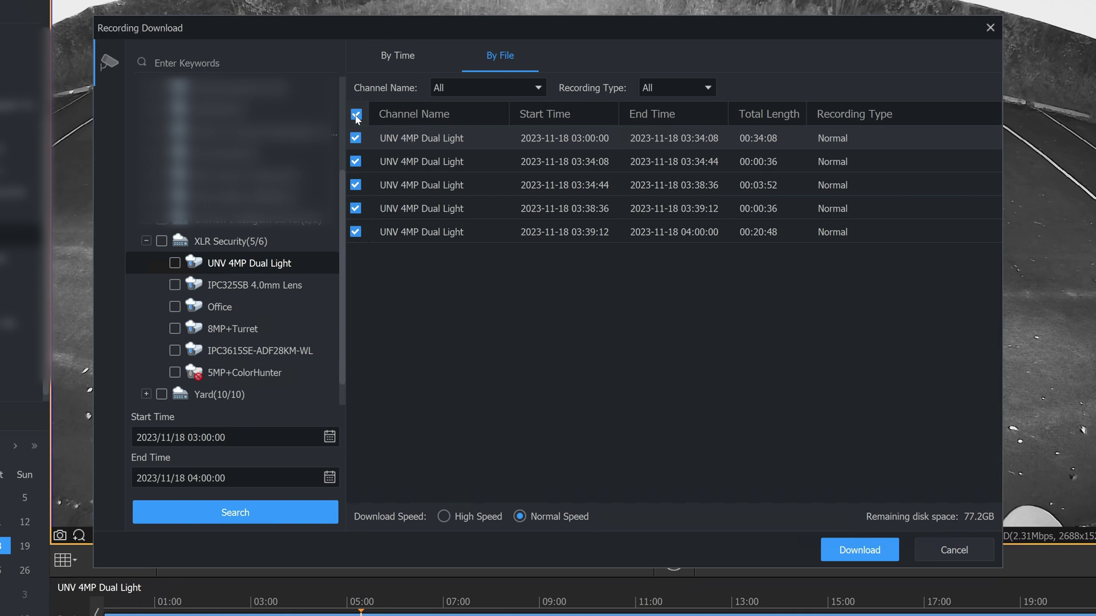
# Step: Start a High Speed download of the selected recordings
pyautogui.click(443, 517)
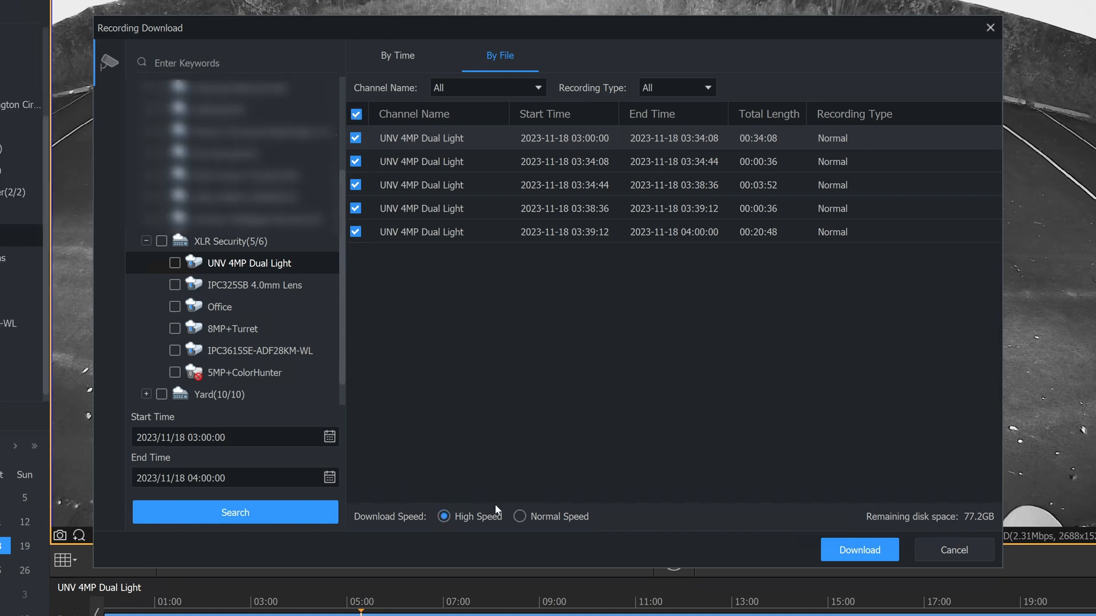
pyautogui.moveTo(514, 396)
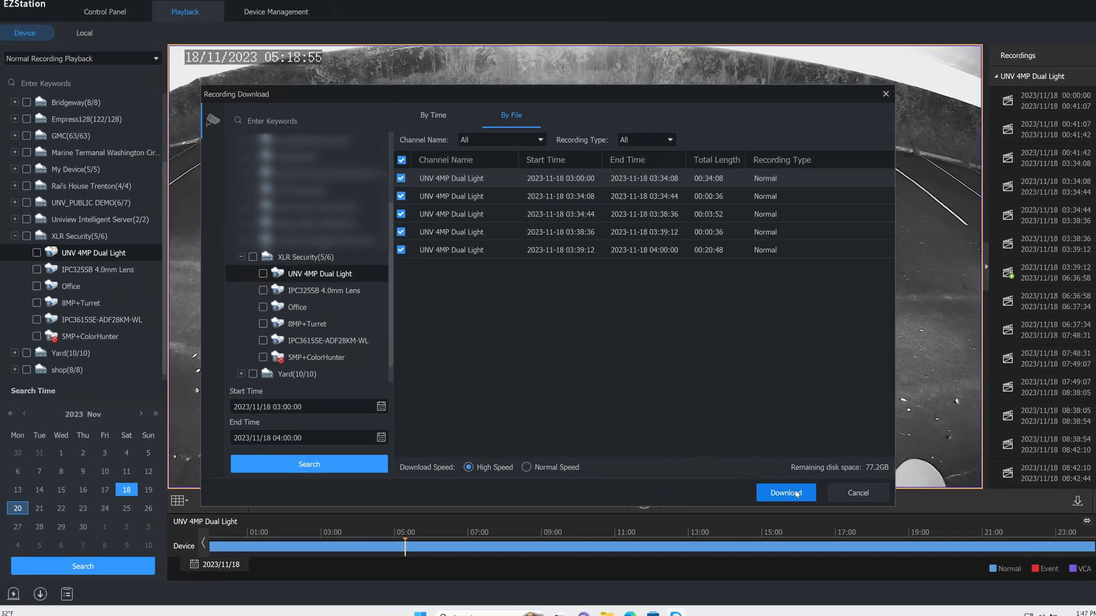
pyautogui.click(786, 492)
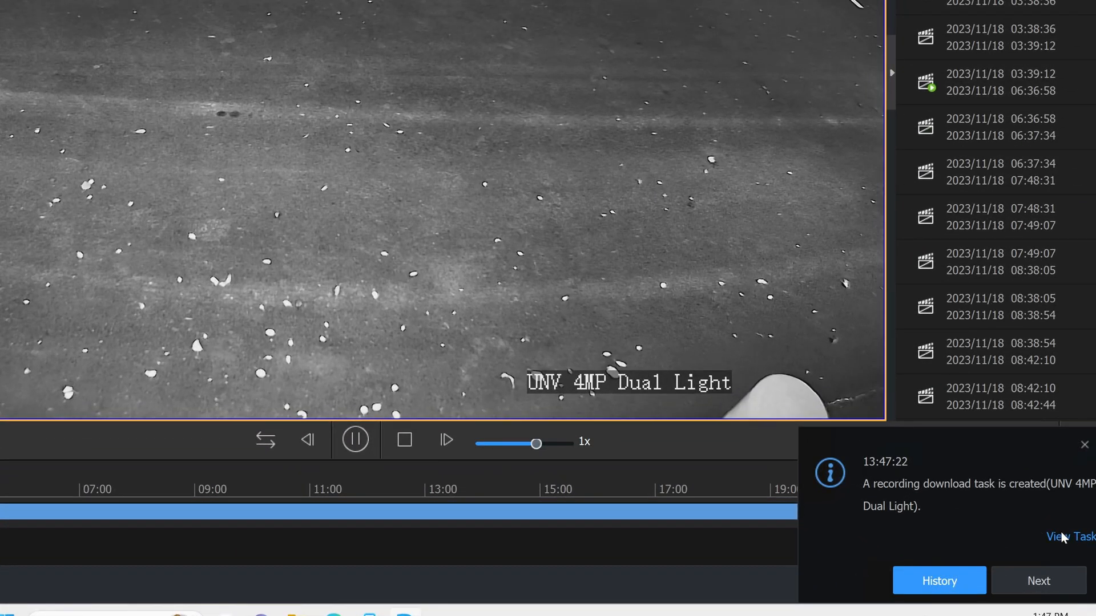
pyautogui.moveTo(930, 483)
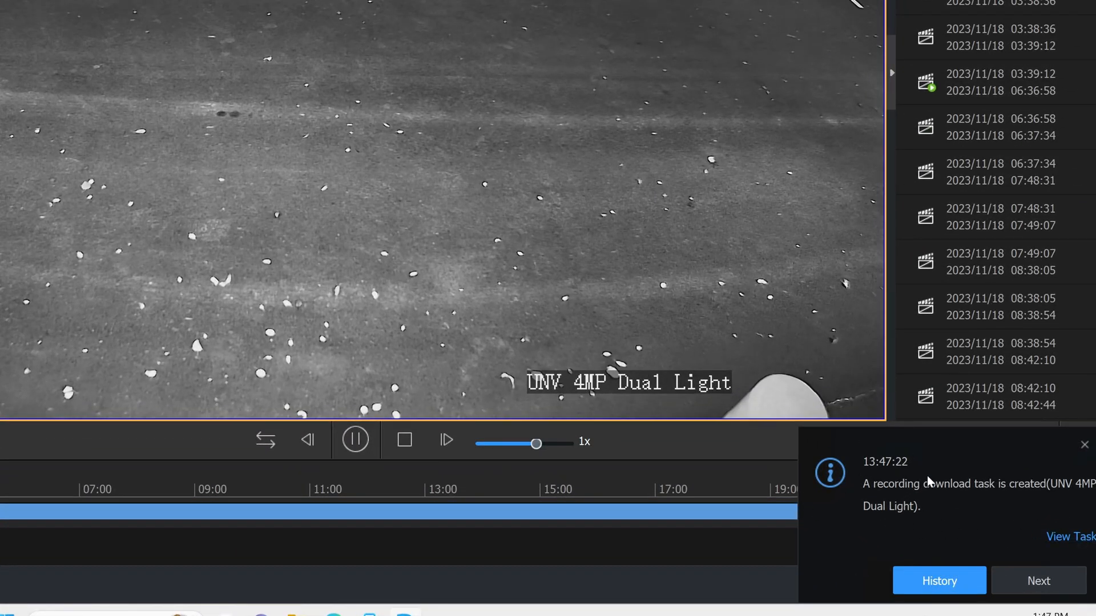
# Step: Review the download tasks and confirm which recordings show as Completed
pyautogui.click(1071, 536)
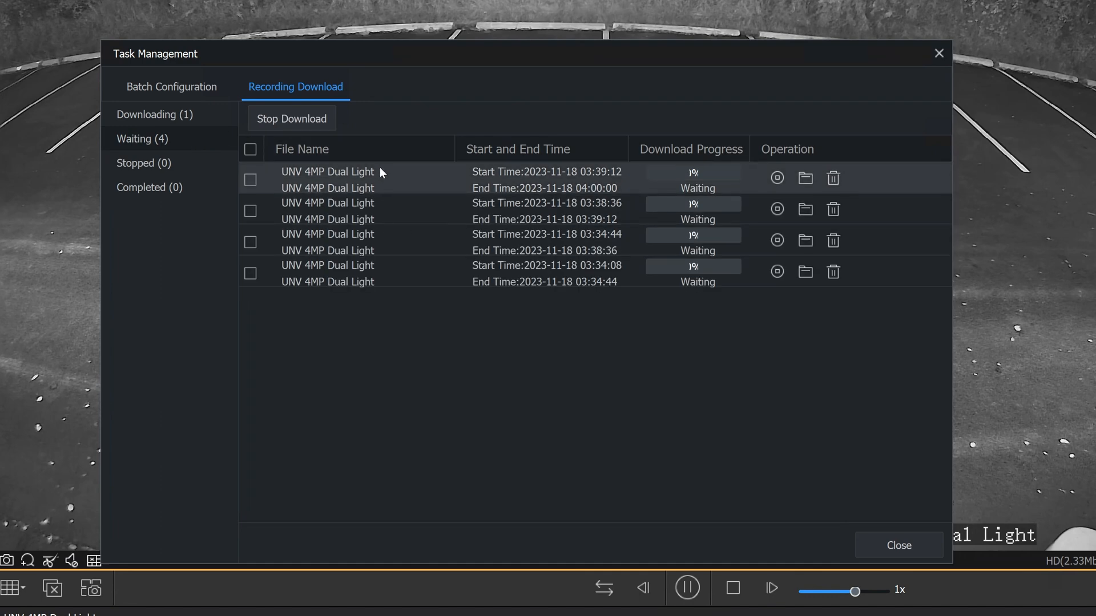
pyautogui.moveTo(607, 275)
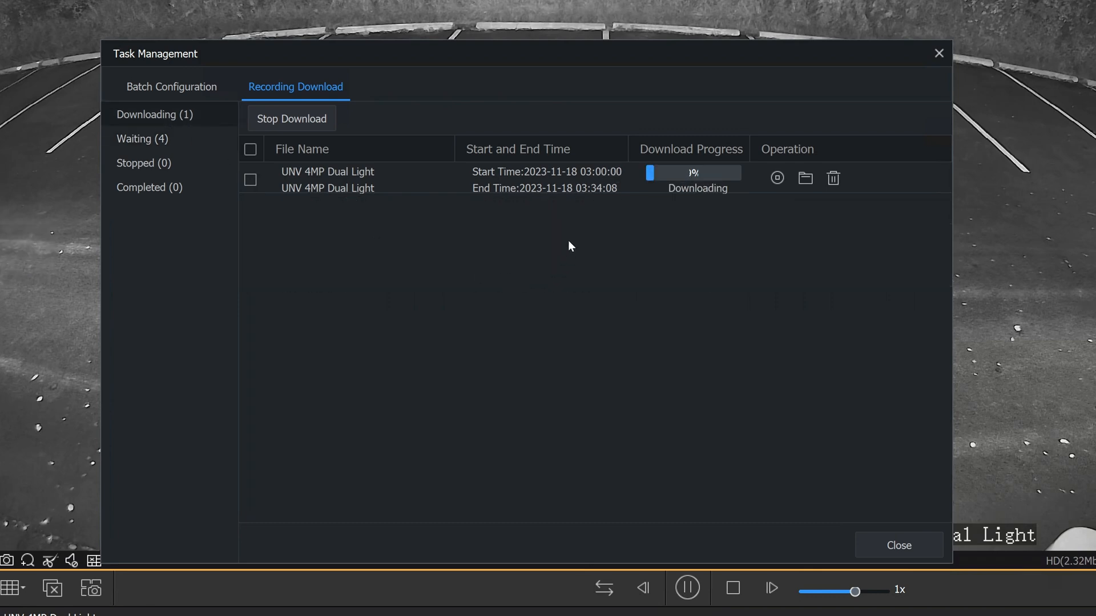
pyautogui.click(150, 187)
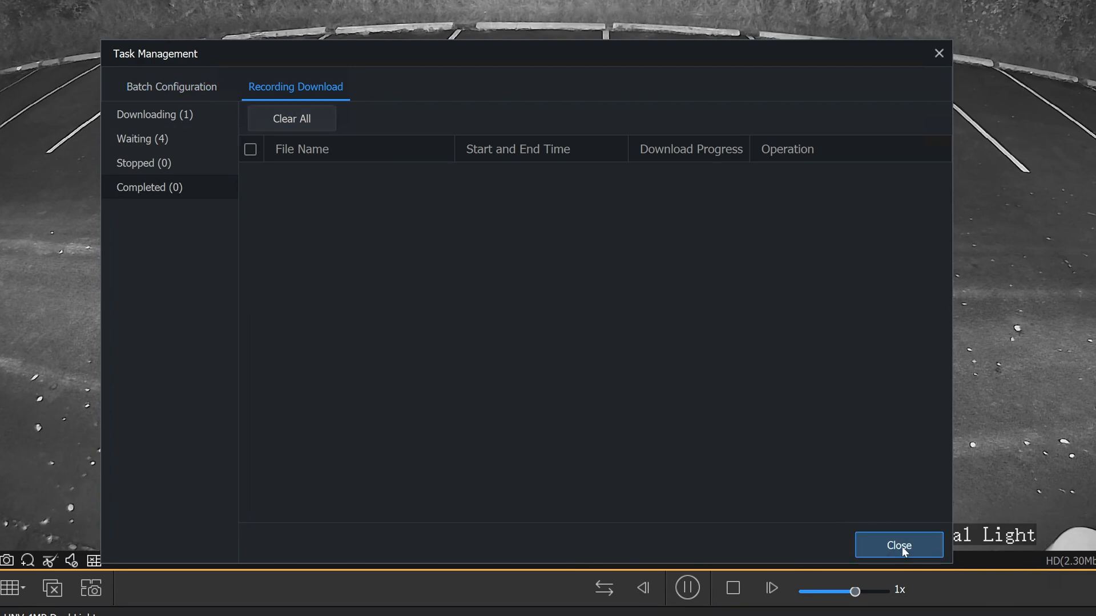
pyautogui.click(899, 544)
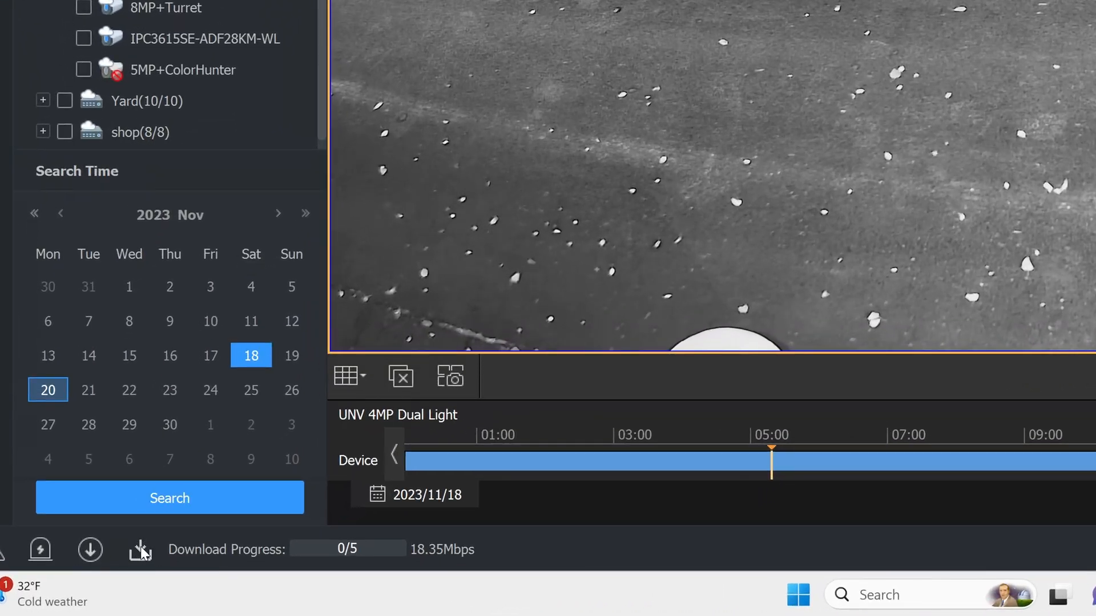
# Step: Reopen Task Management and open the Record folder of a finished file
pyautogui.click(139, 550)
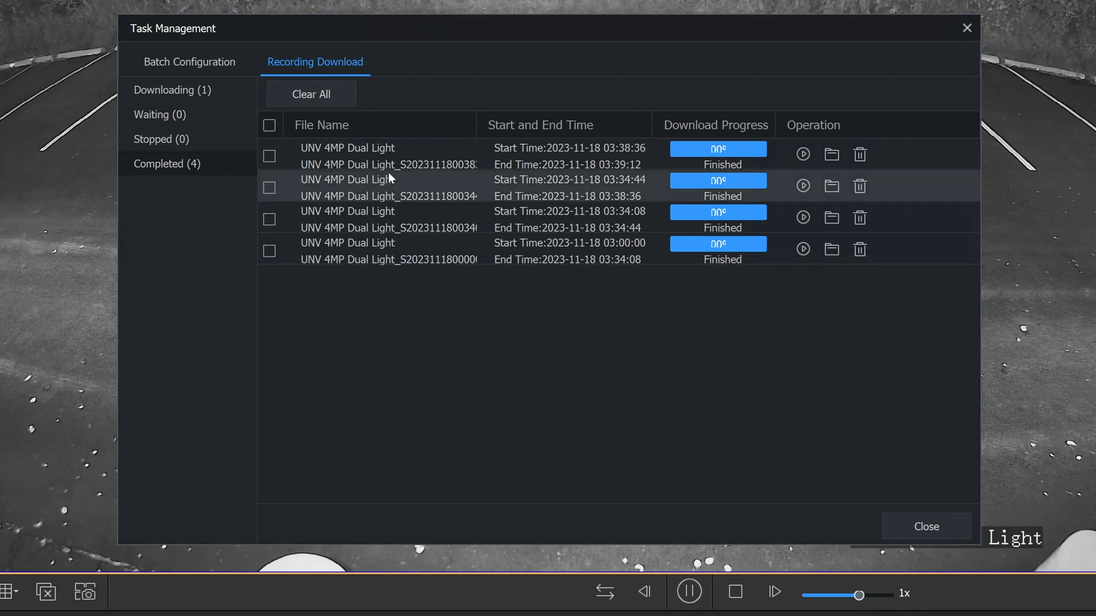
pyautogui.moveTo(803, 154)
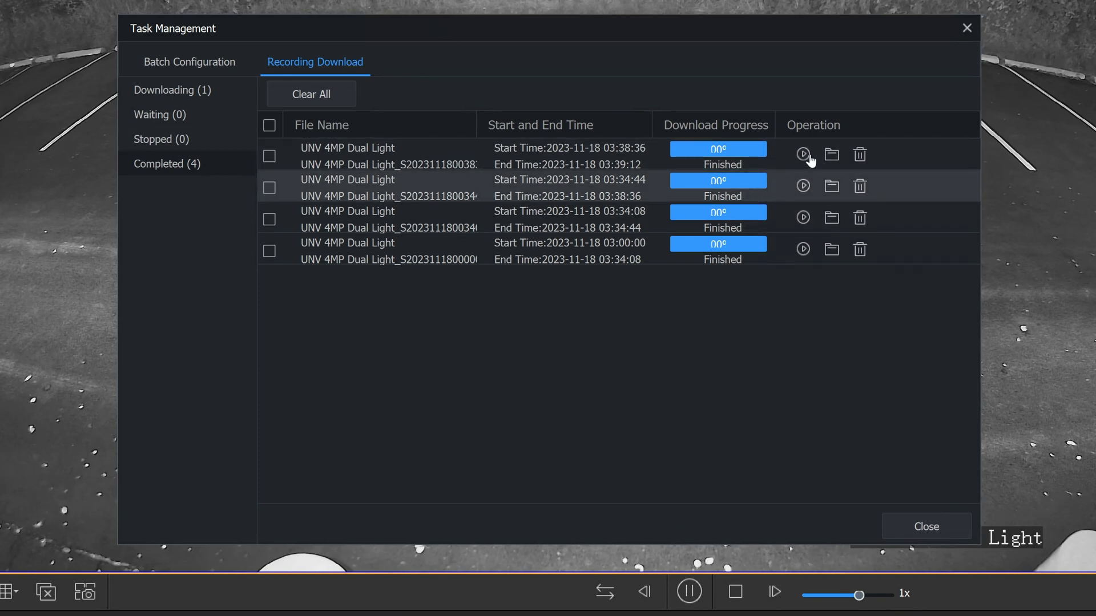
pyautogui.moveTo(832, 154)
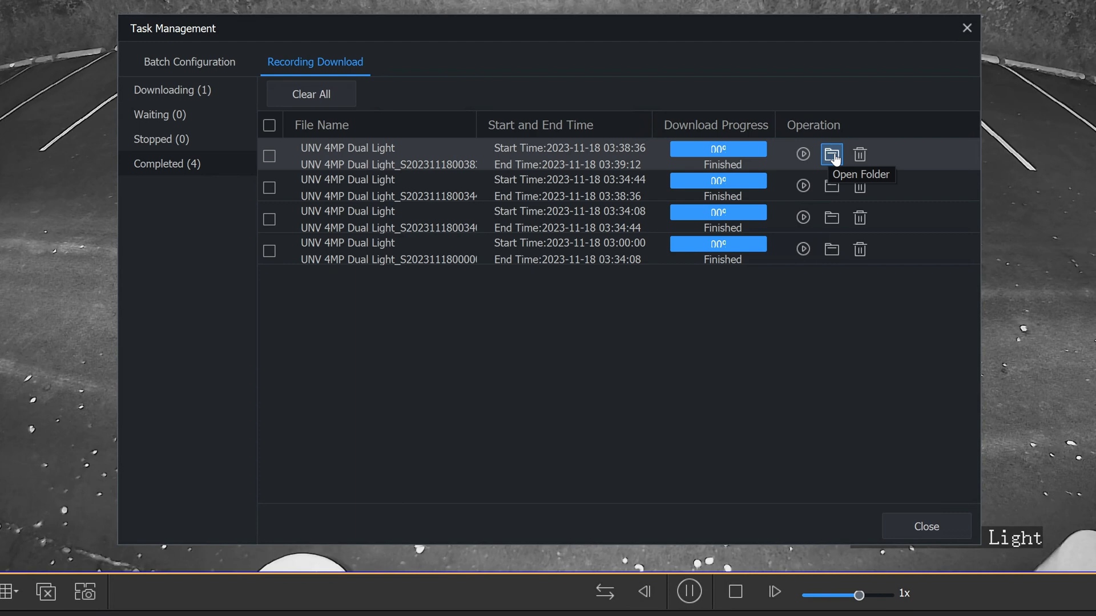
pyautogui.click(831, 154)
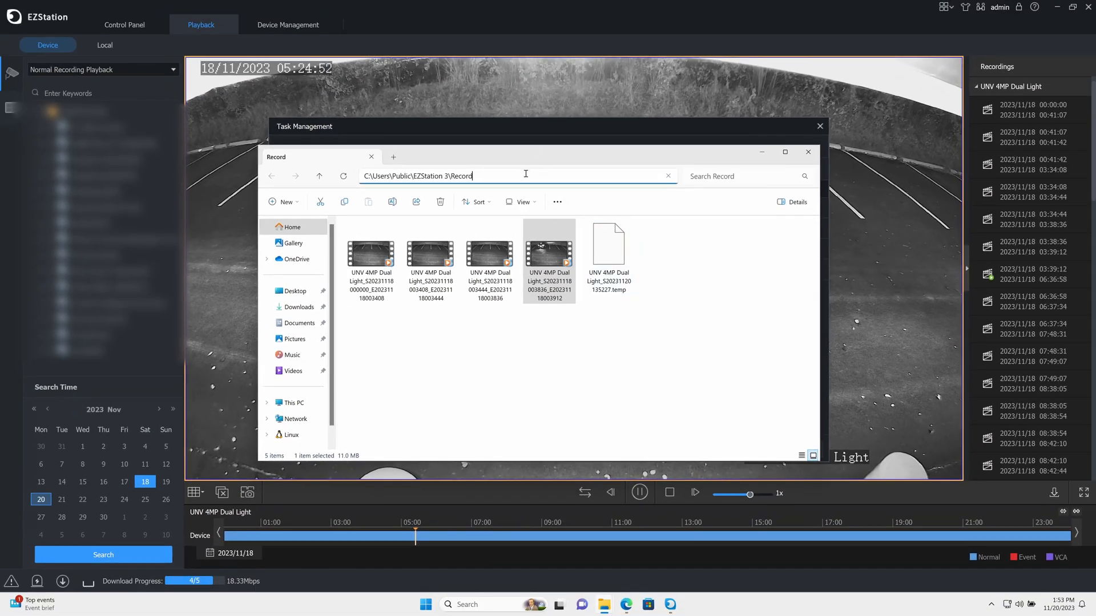
# Step: Select the first downloaded video in C:\Users\Public\EZStation 3\Record
pyautogui.click(370, 255)
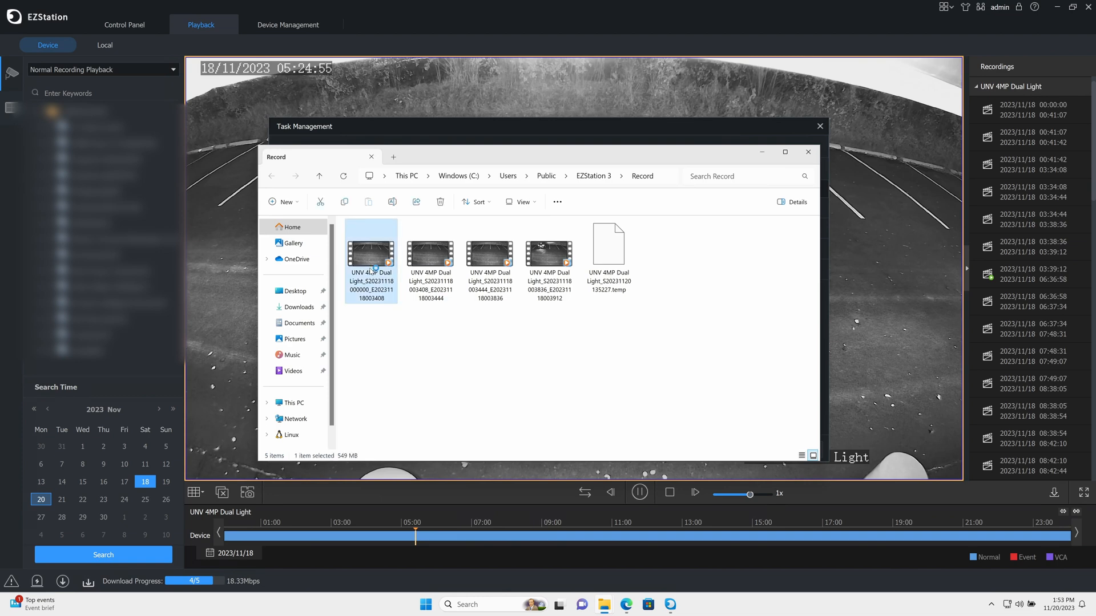